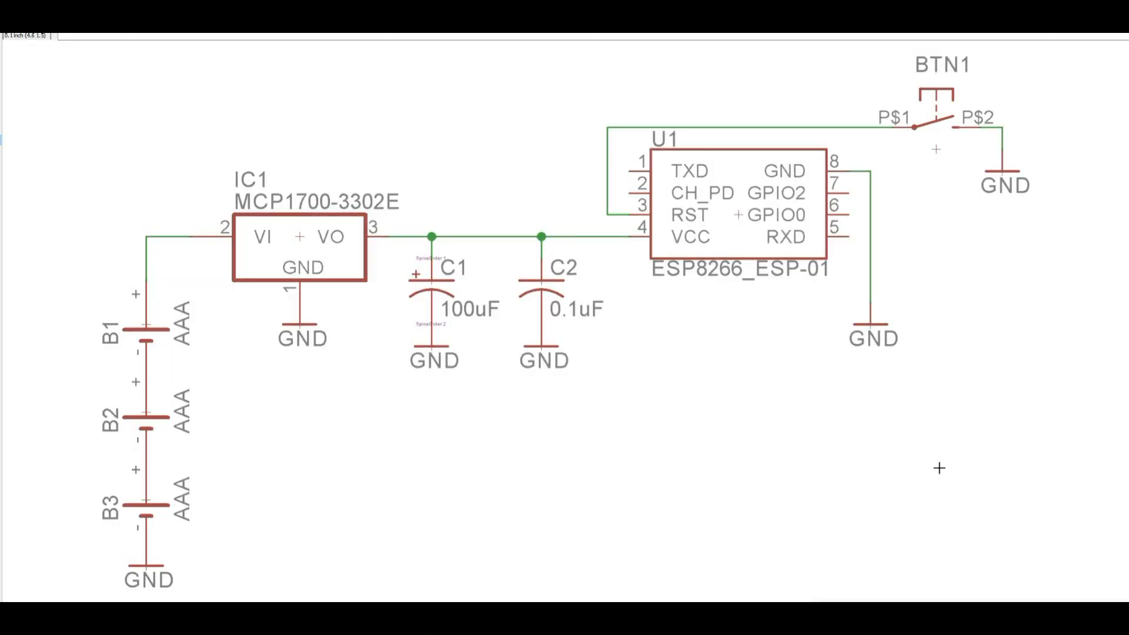
mouse_move(732, 437)
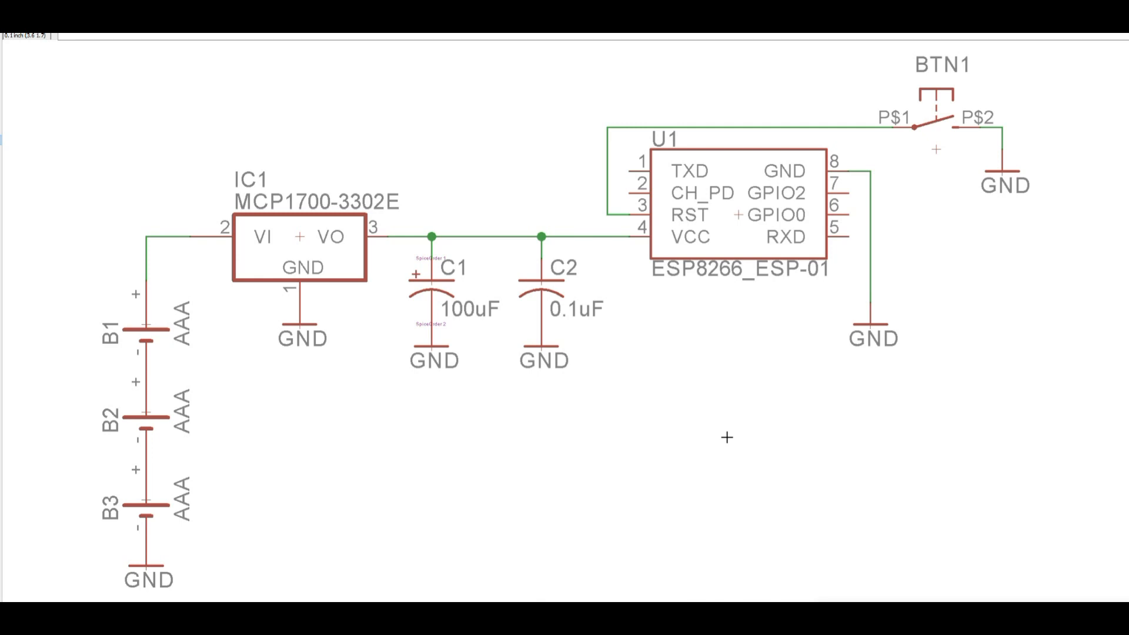
mouse_move(708, 220)
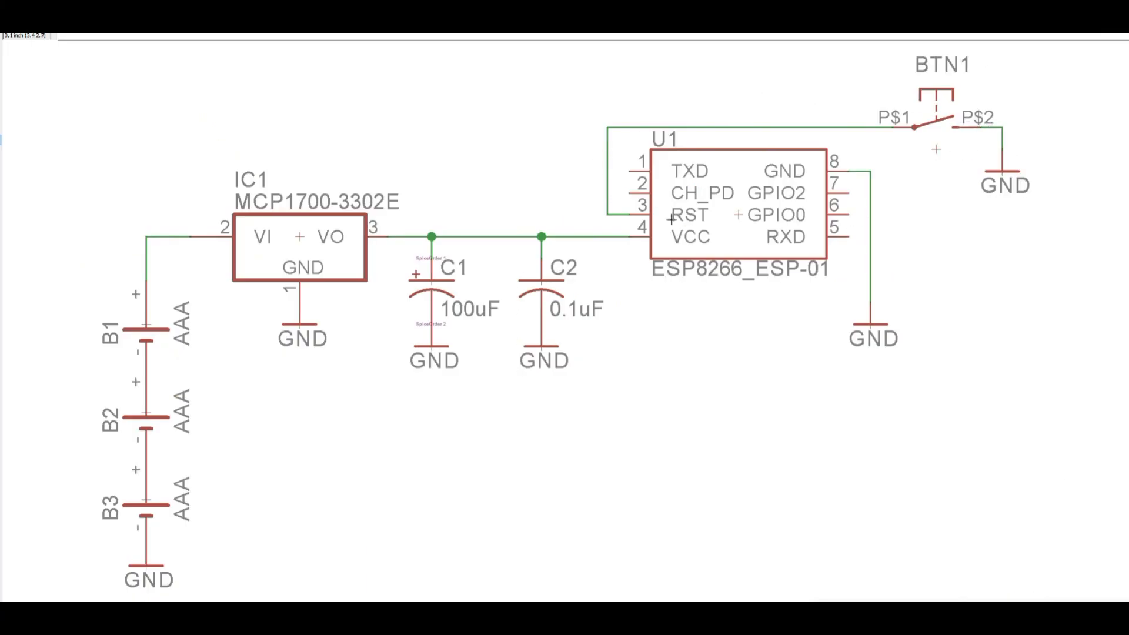
mouse_move(797, 279)
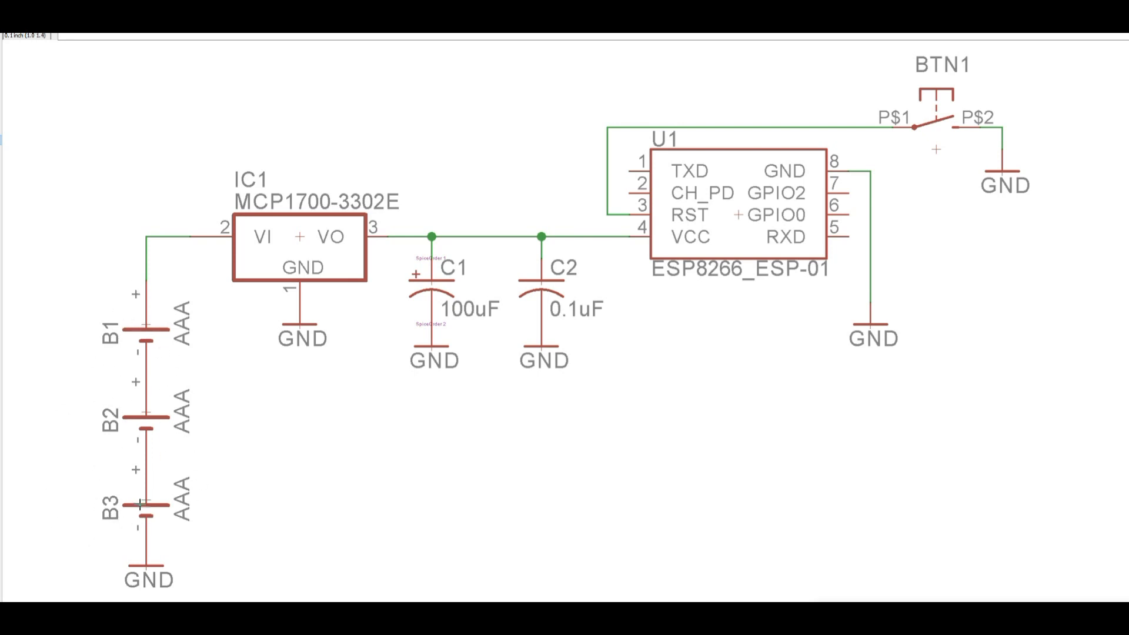
mouse_move(164, 501)
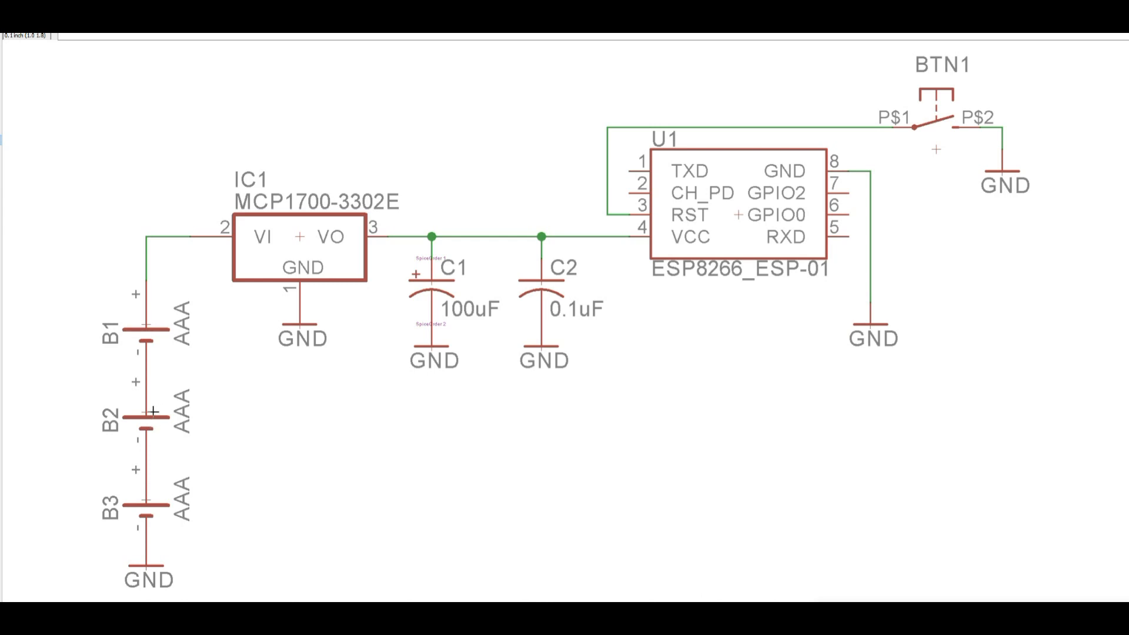
mouse_move(641, 506)
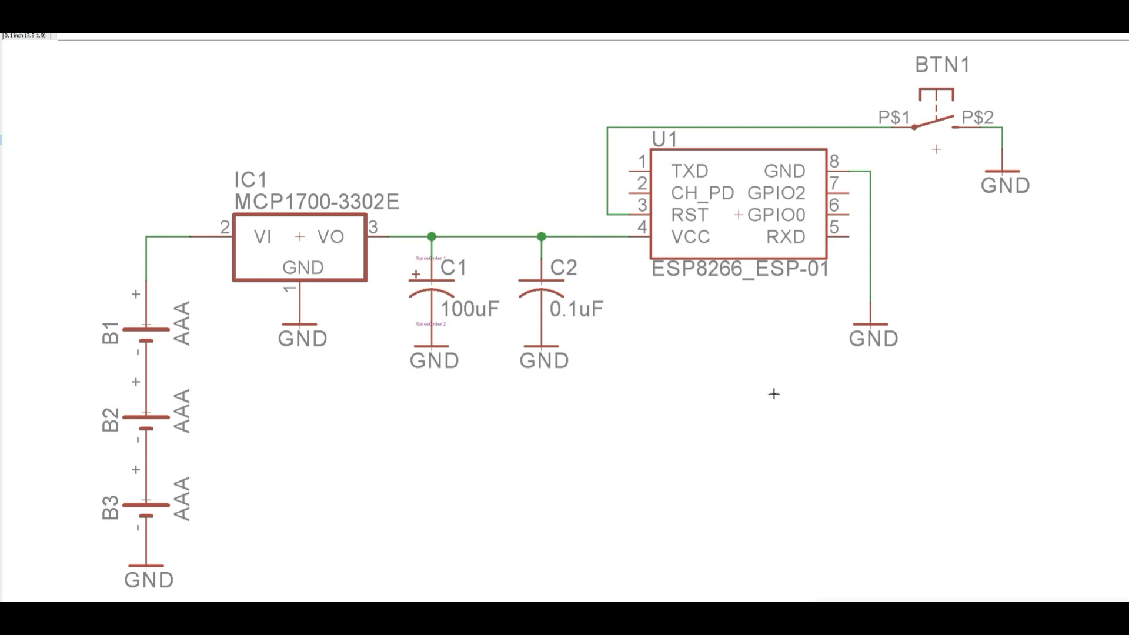
mouse_move(749, 401)
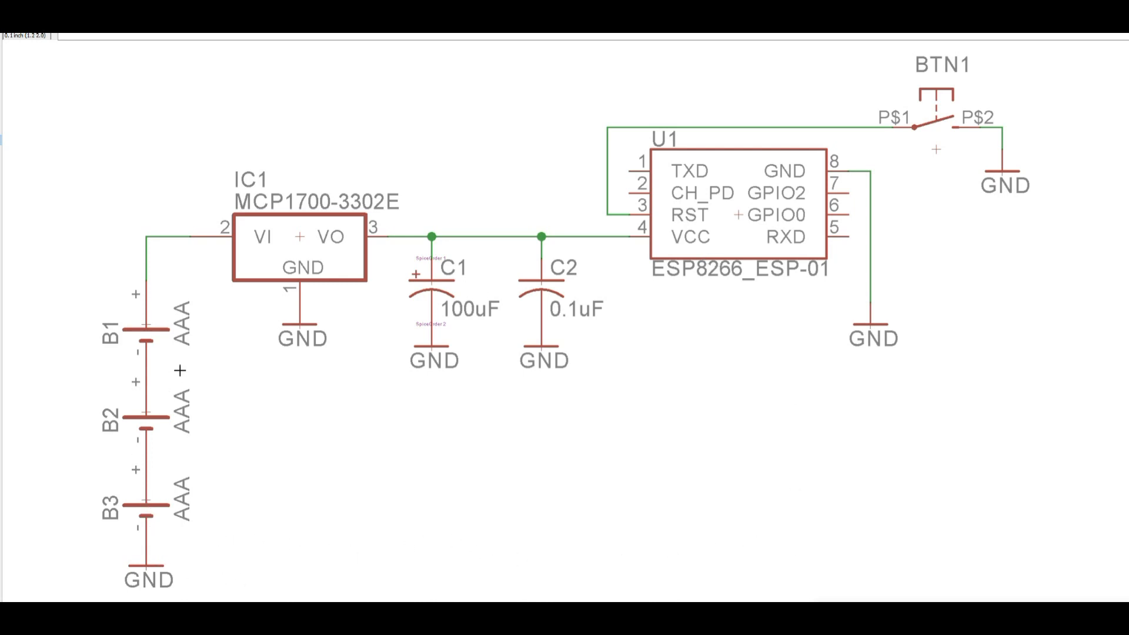
mouse_move(472, 482)
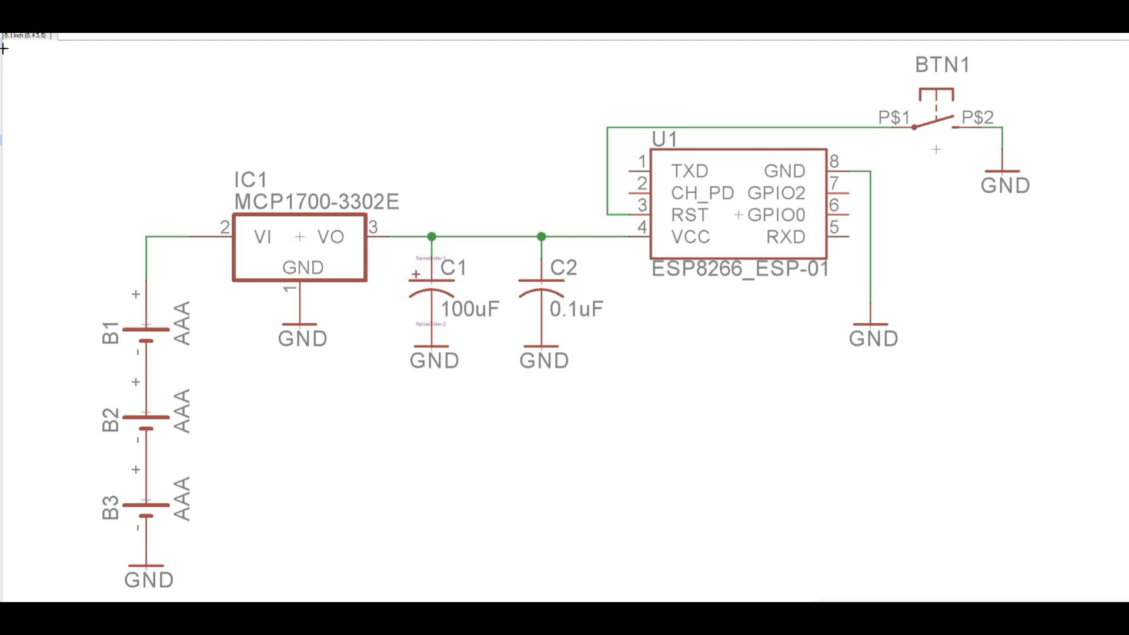
mouse_move(3, 119)
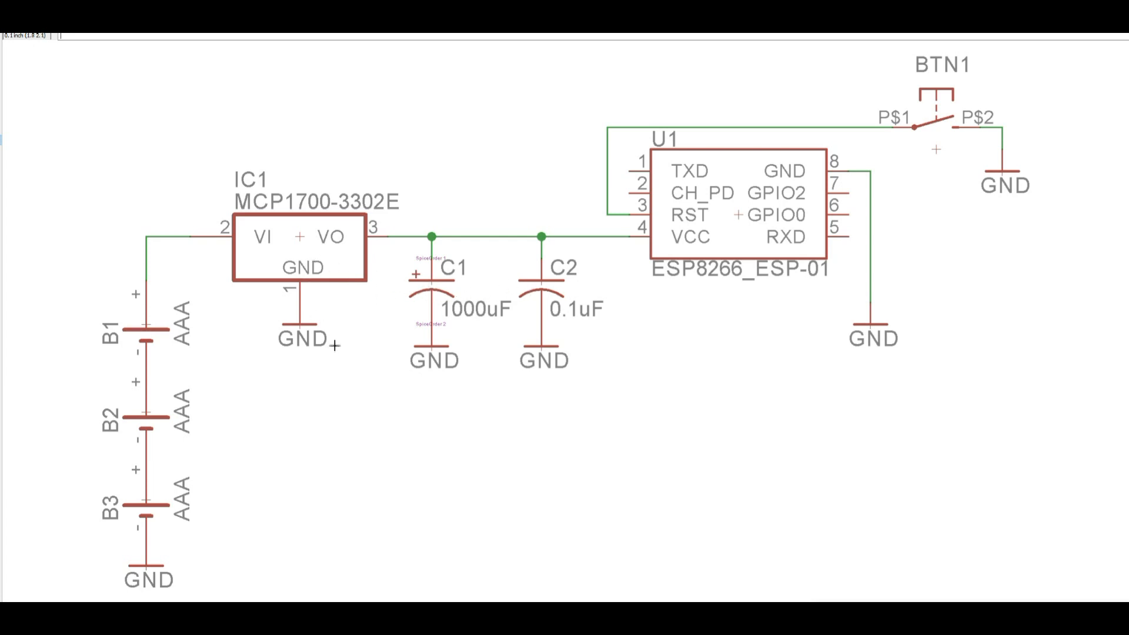
mouse_move(484, 394)
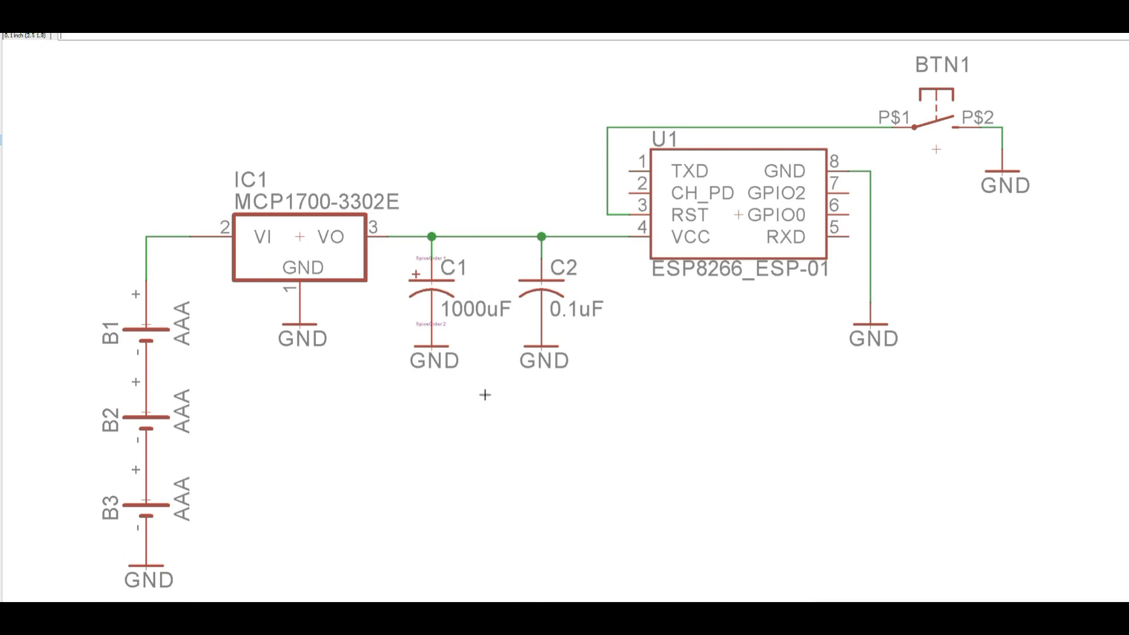
mouse_move(561, 500)
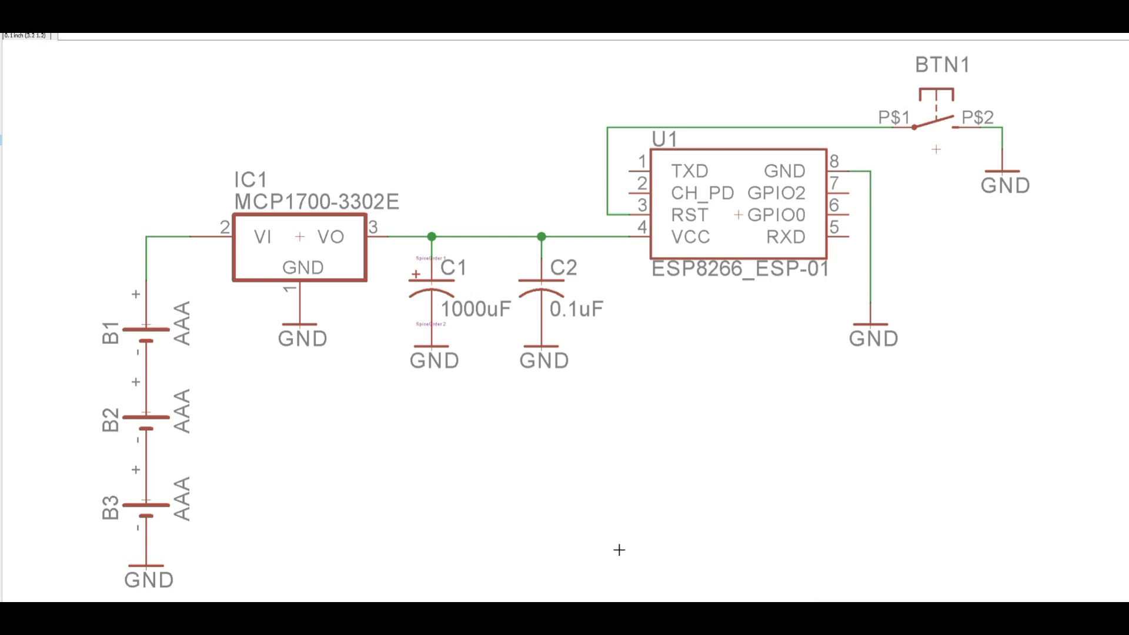
mouse_move(94, 350)
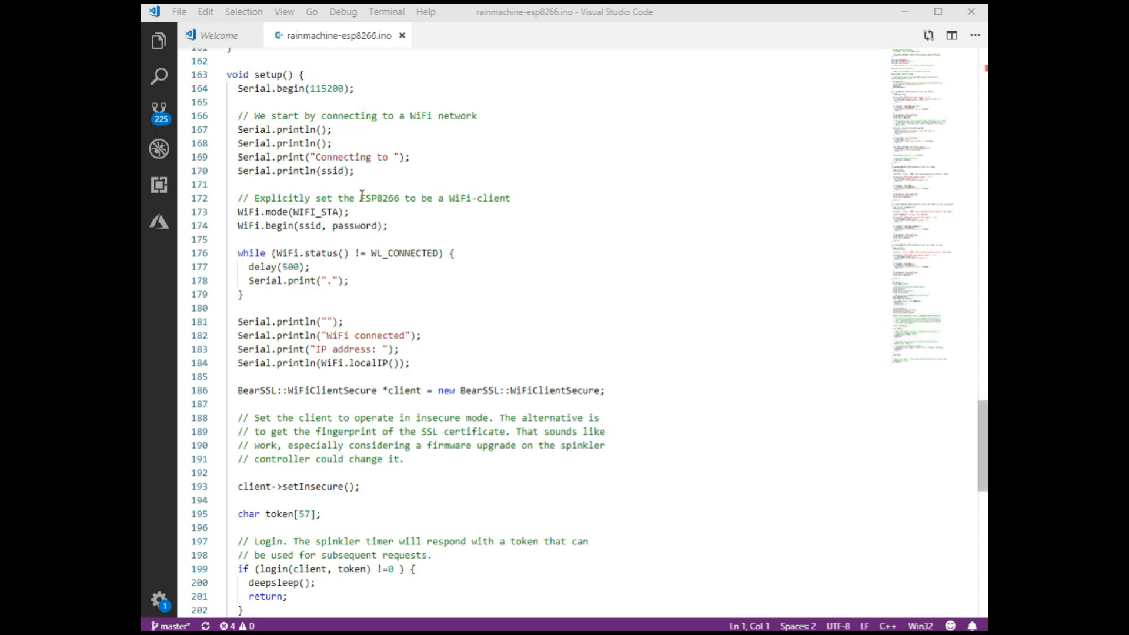
mouse_move(600, 318)
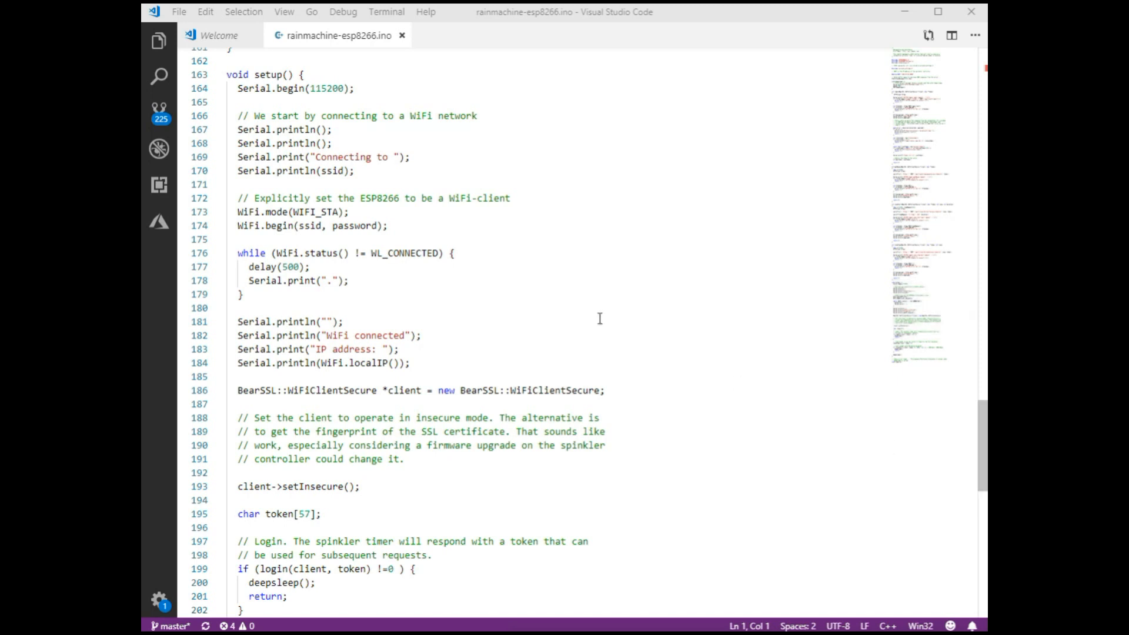
mouse_move(243, 69)
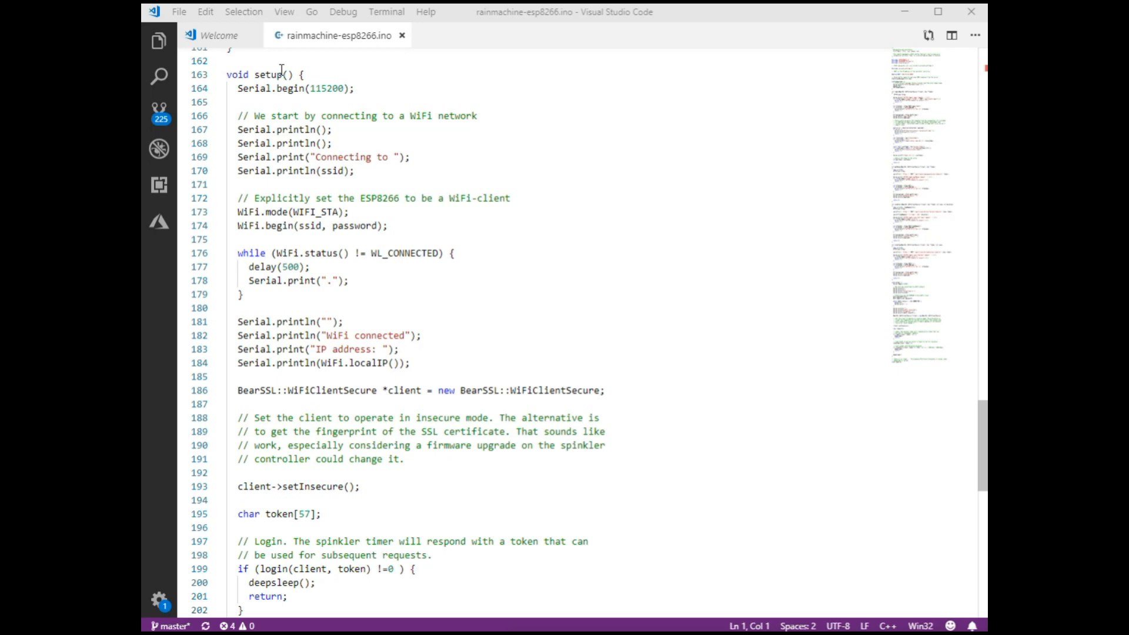
scroll(down, 3)
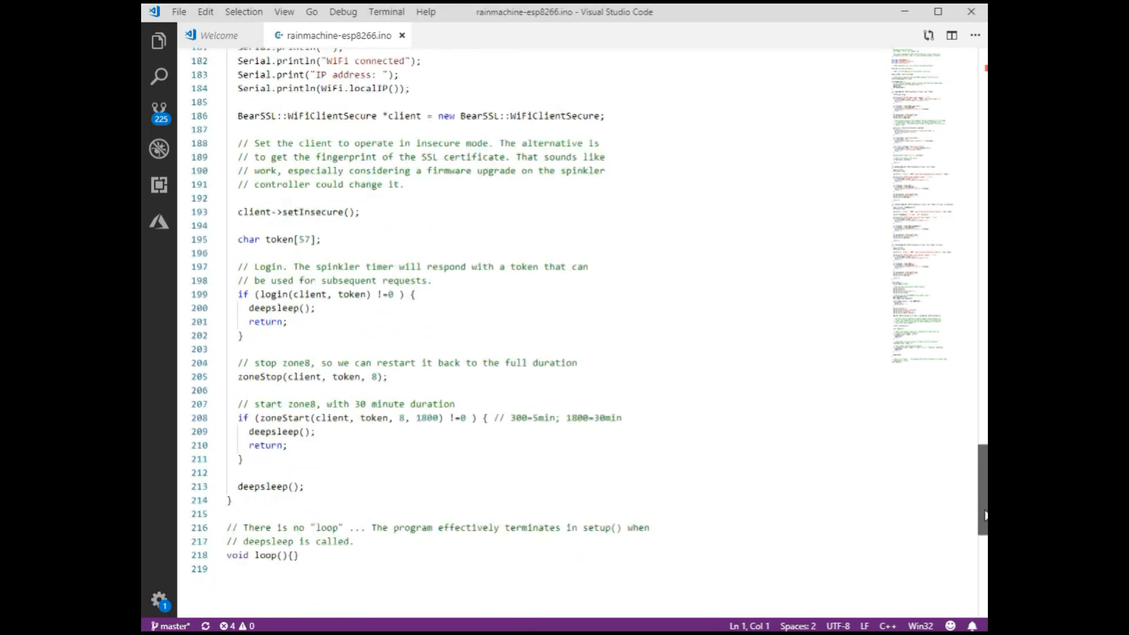
scroll(down, 3)
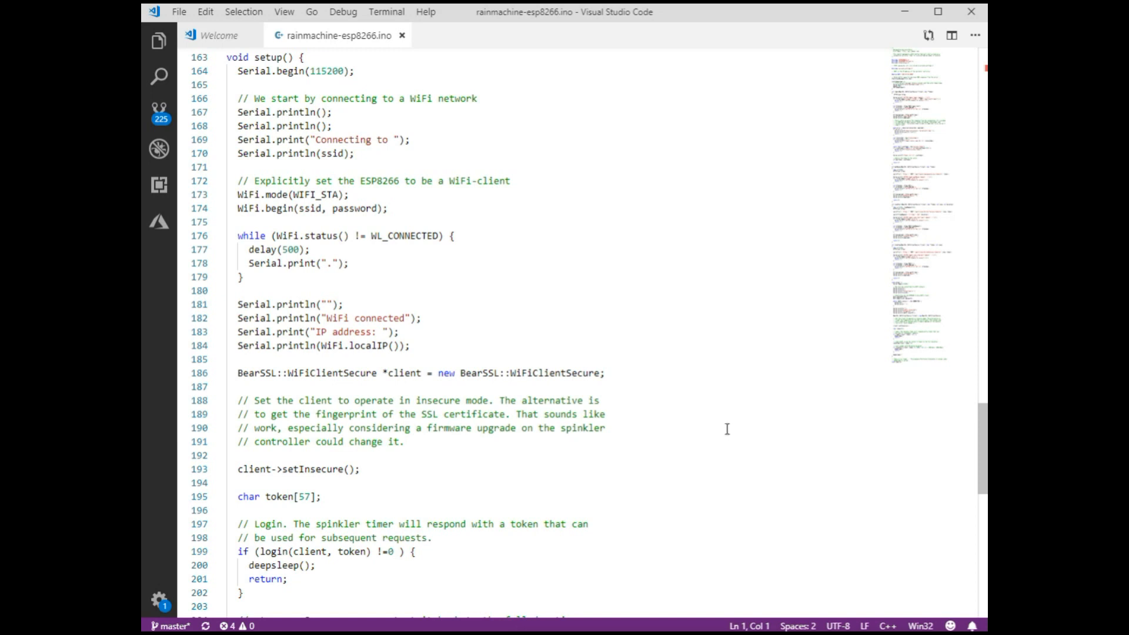
mouse_move(388, 69)
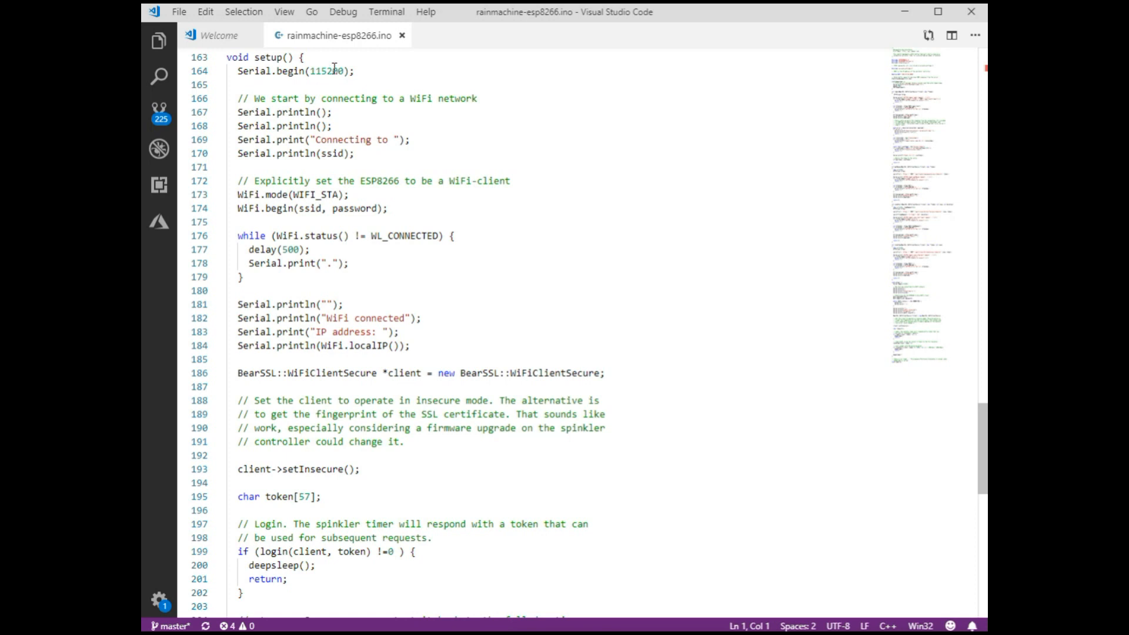
mouse_move(336, 86)
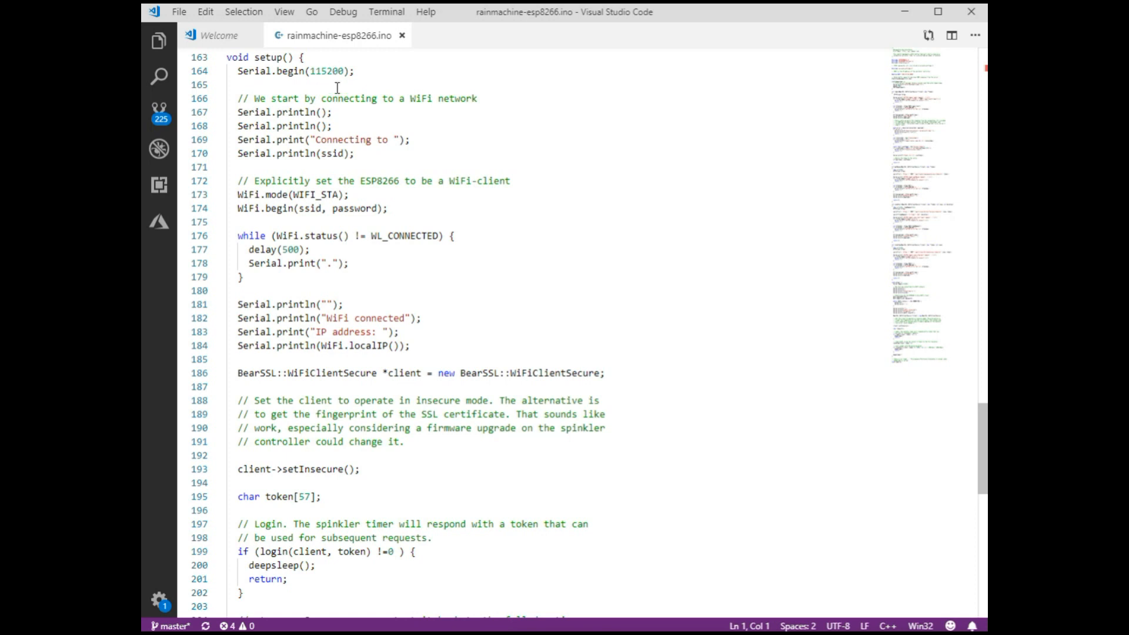
mouse_move(354, 209)
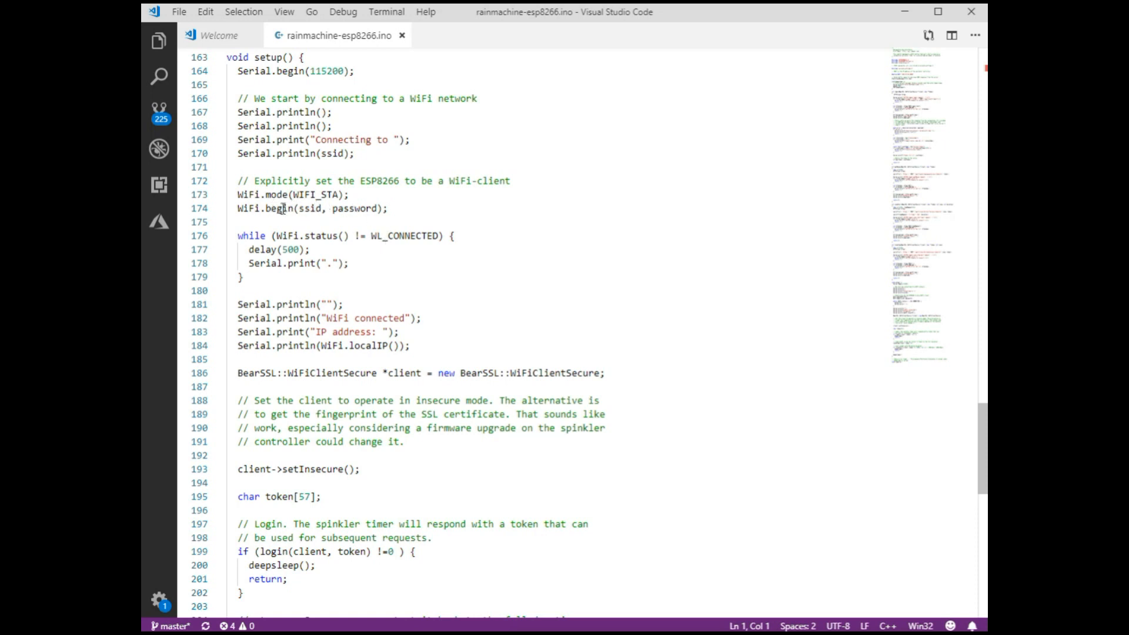
mouse_move(378, 200)
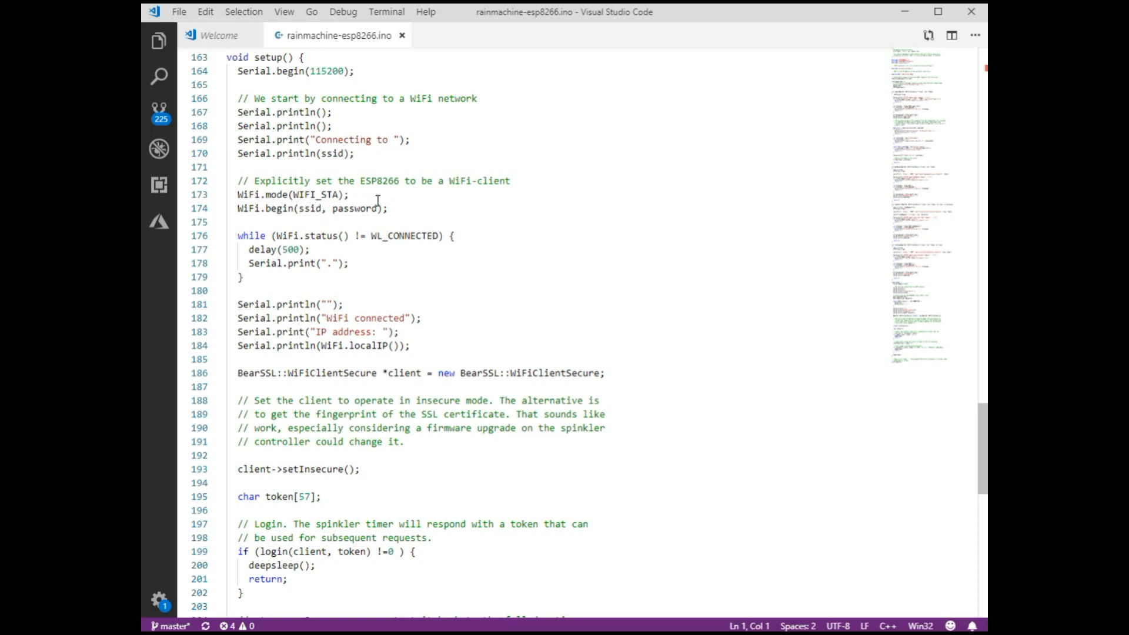
mouse_move(305, 287)
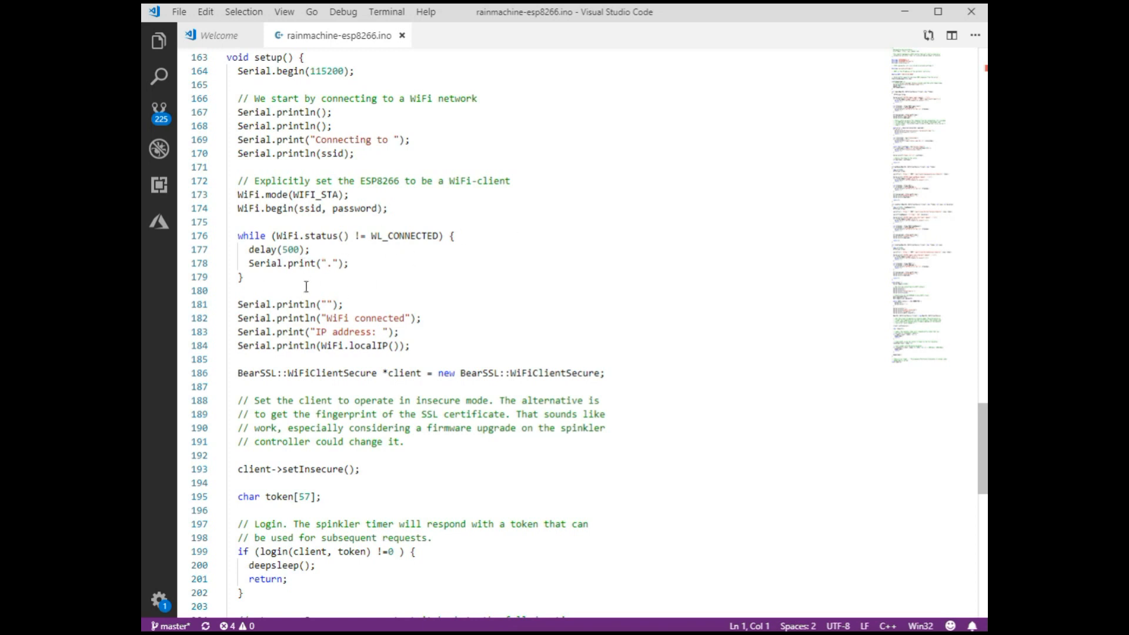
mouse_move(323, 282)
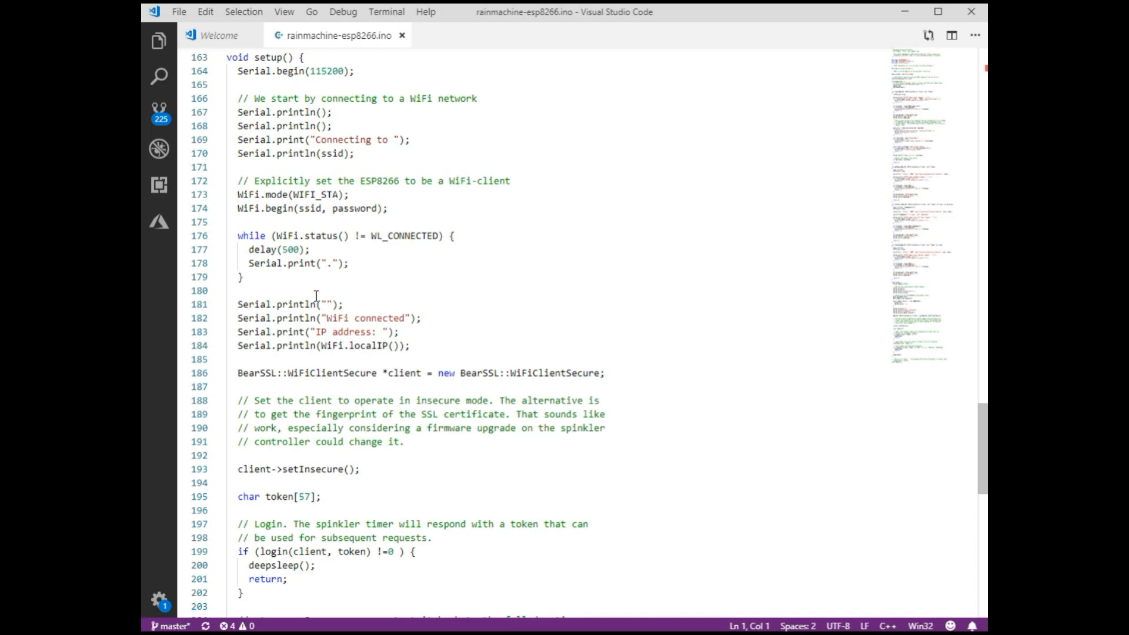
scroll(down, 3)
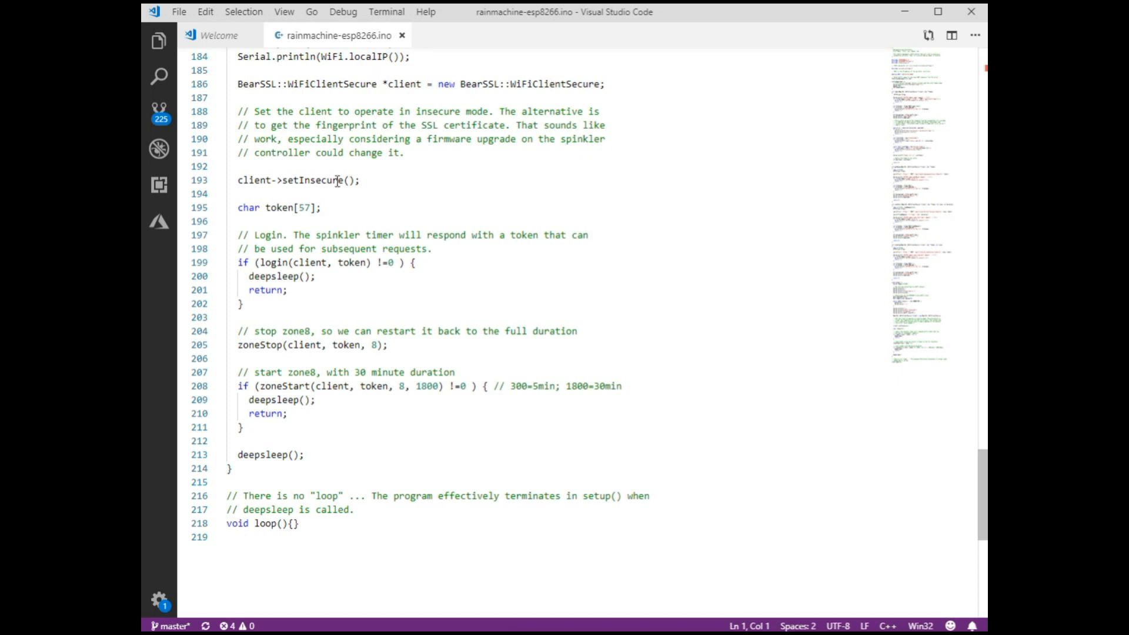
mouse_move(335, 171)
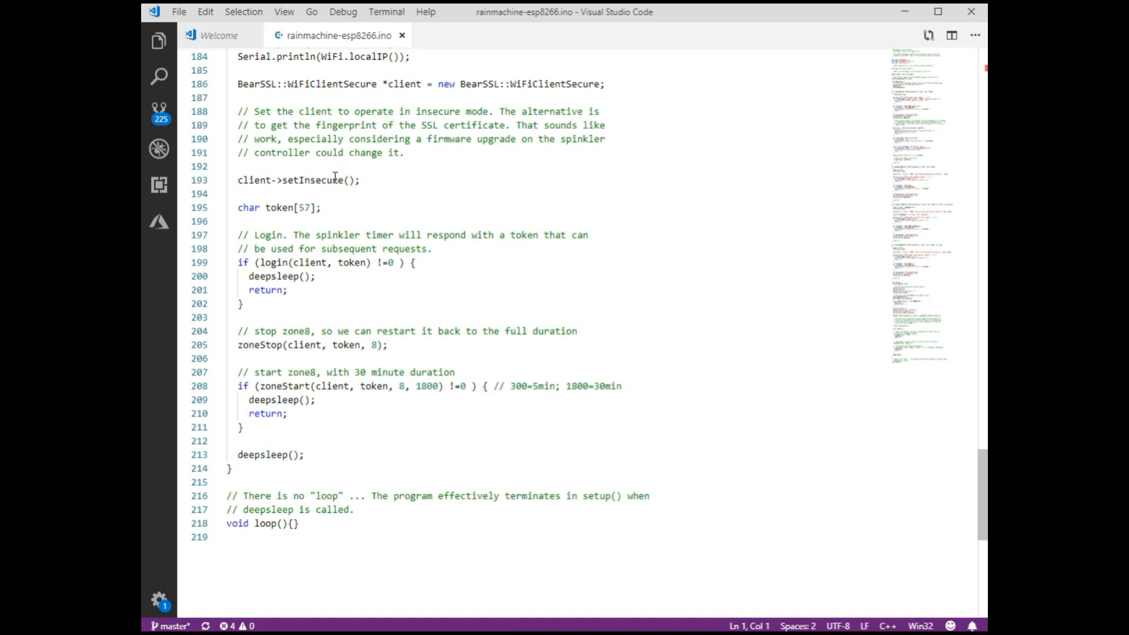
mouse_move(331, 174)
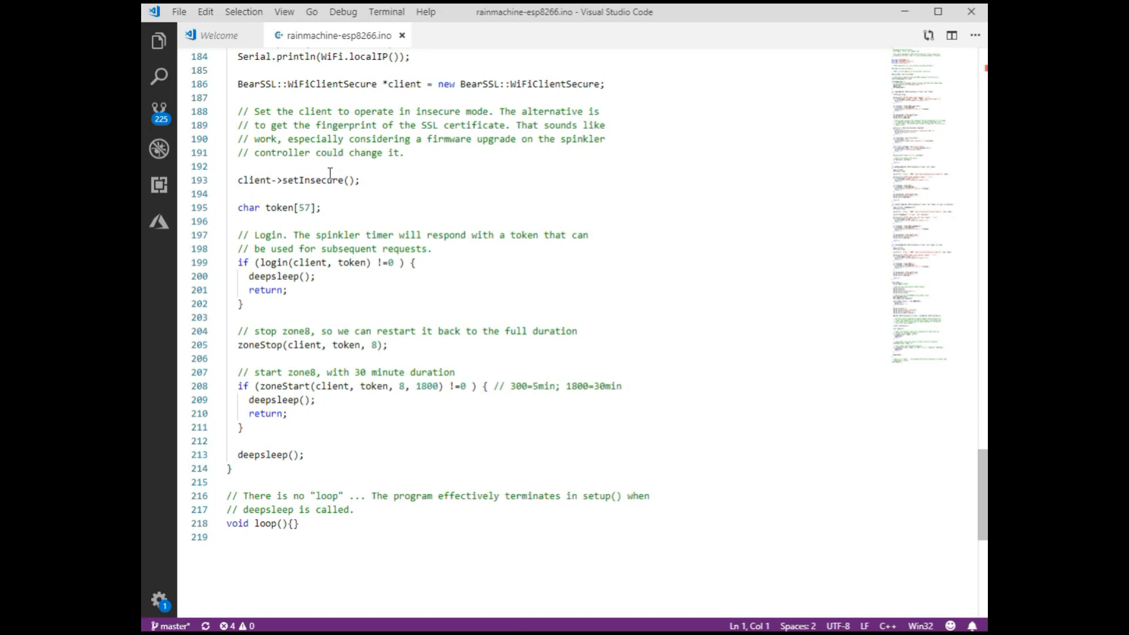
mouse_move(324, 165)
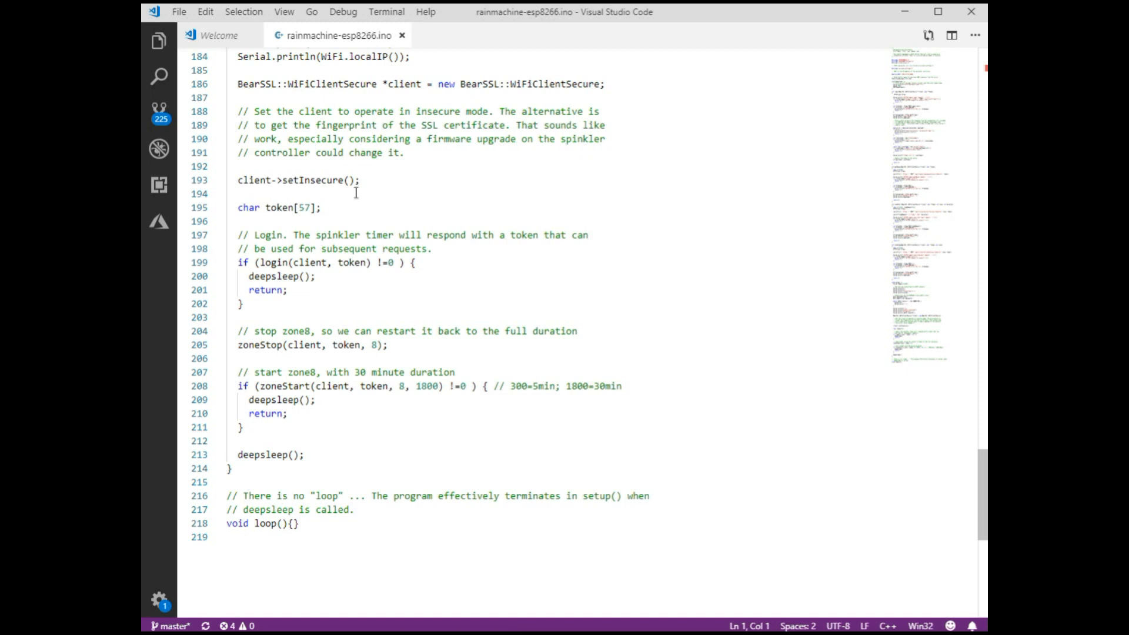
mouse_move(393, 199)
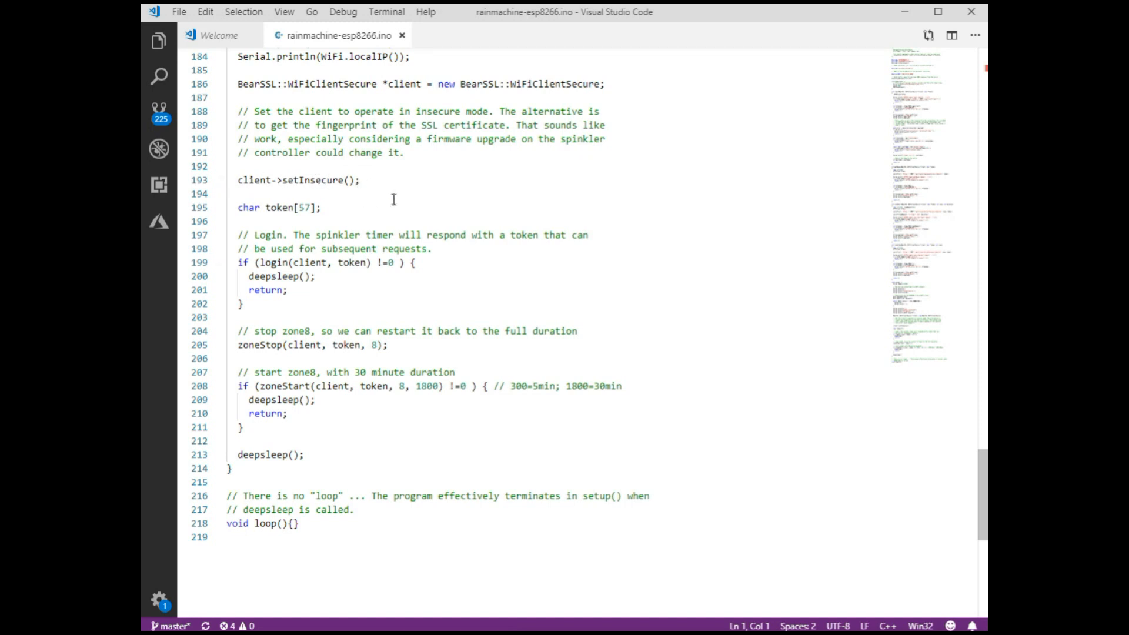
scroll(down, 3)
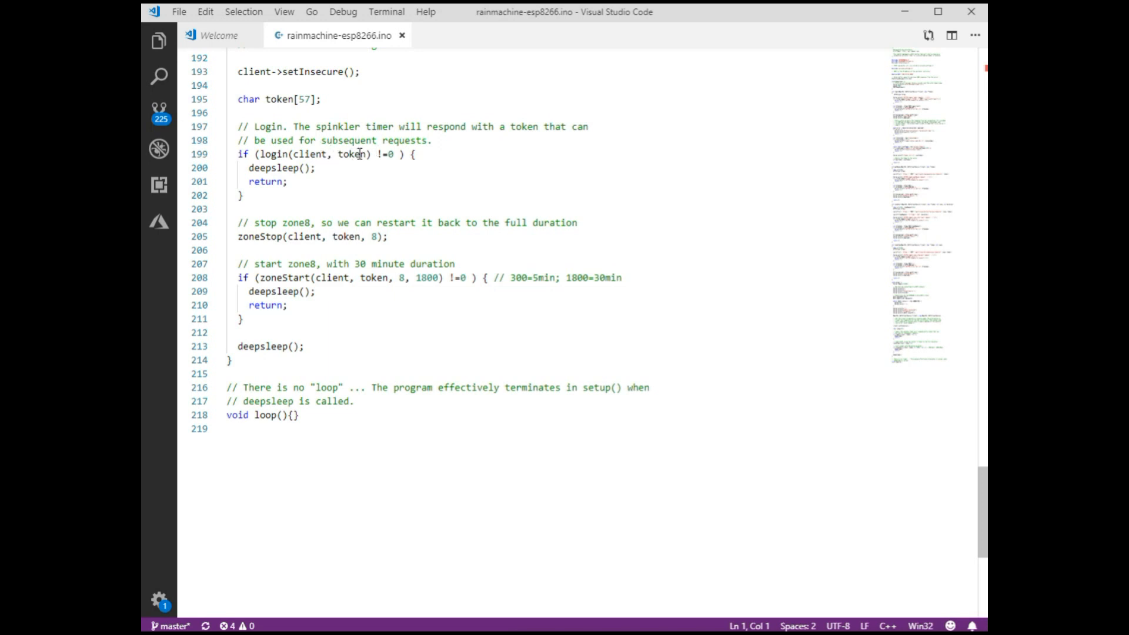
mouse_move(315, 243)
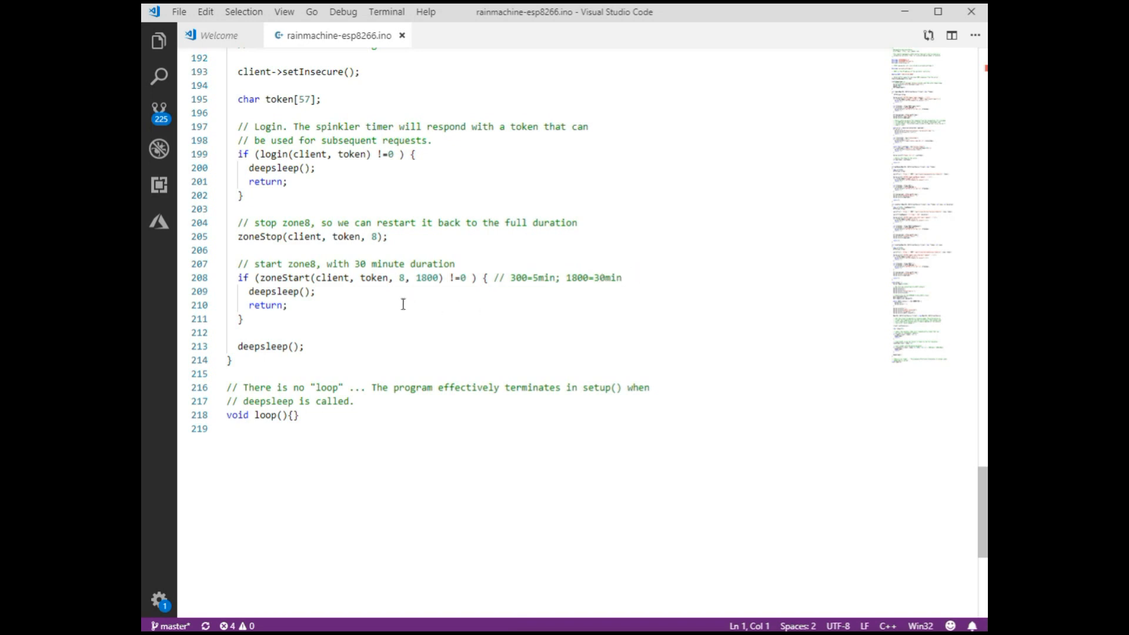
mouse_move(311, 281)
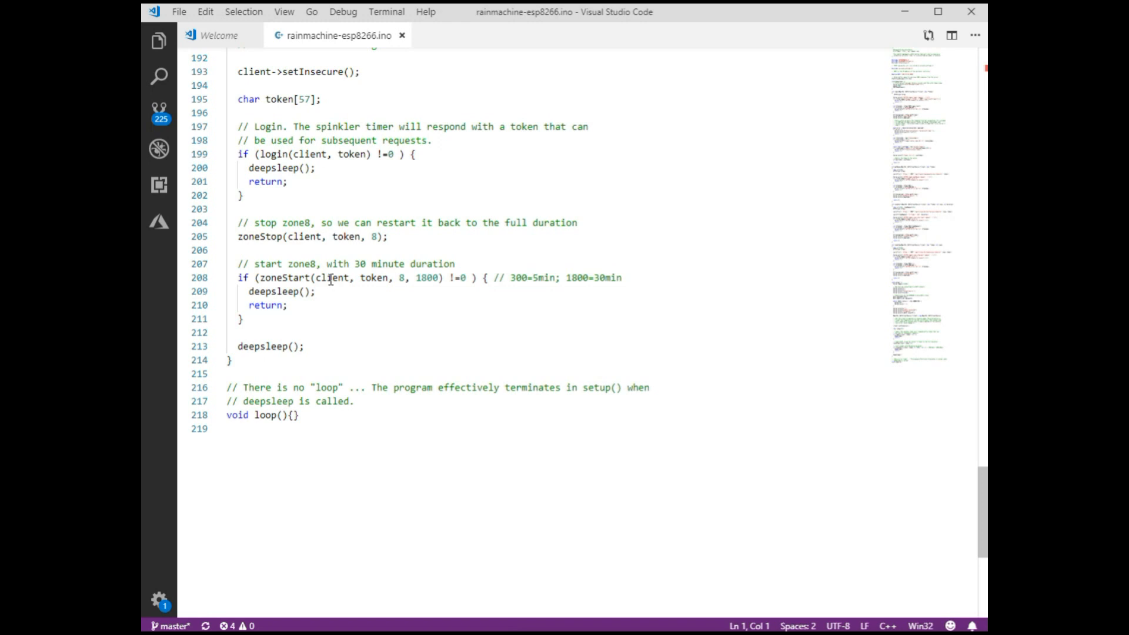
mouse_move(552, 278)
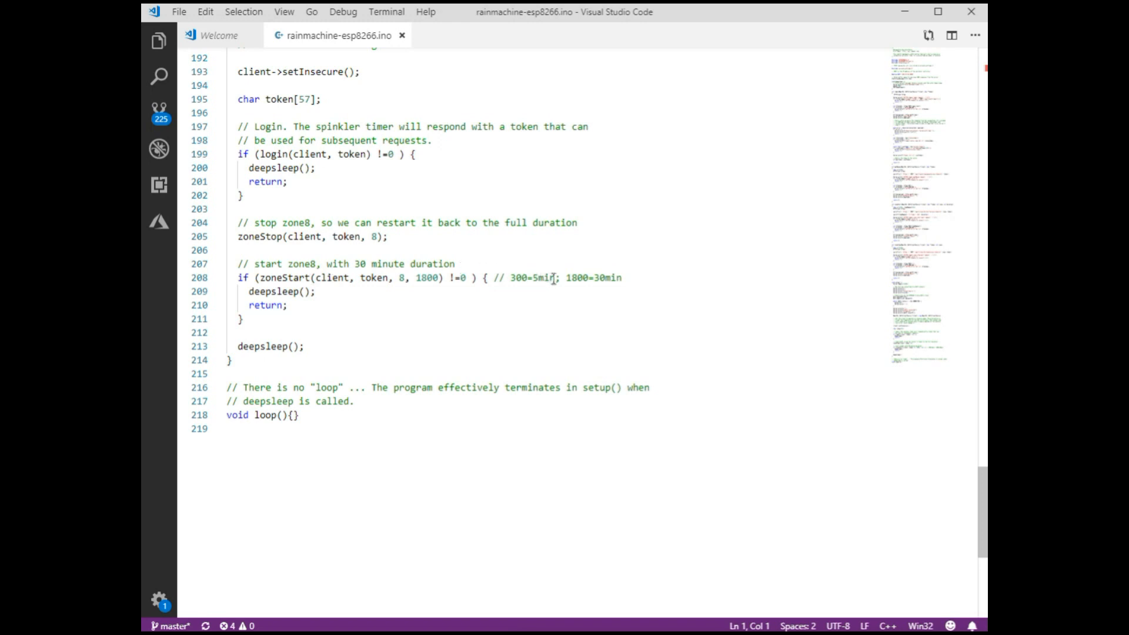
mouse_move(584, 261)
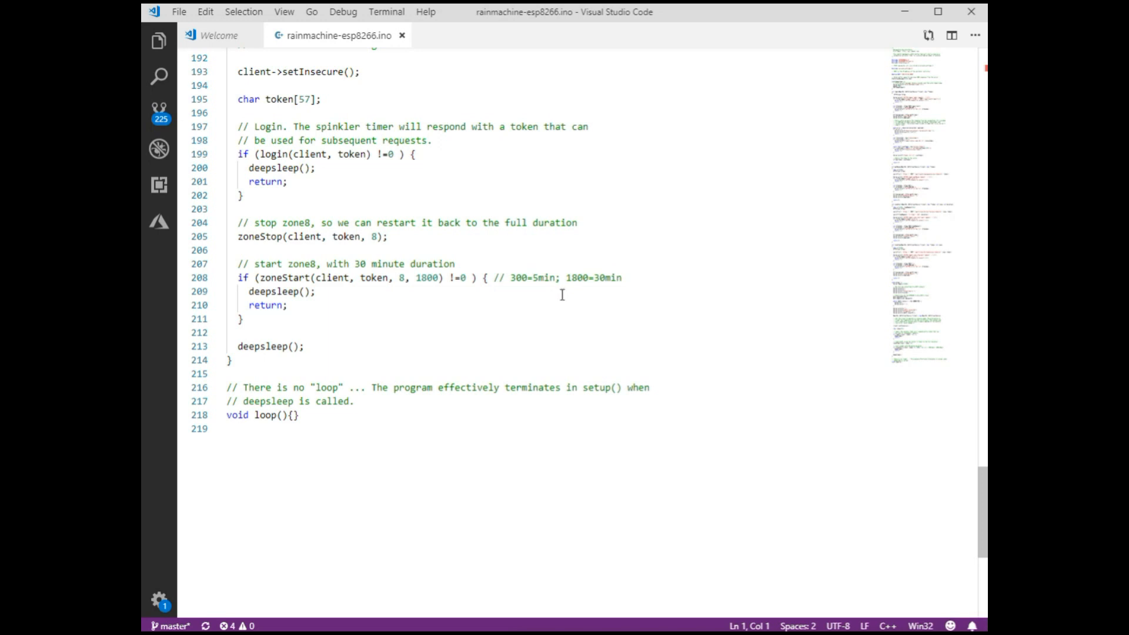
mouse_move(535, 312)
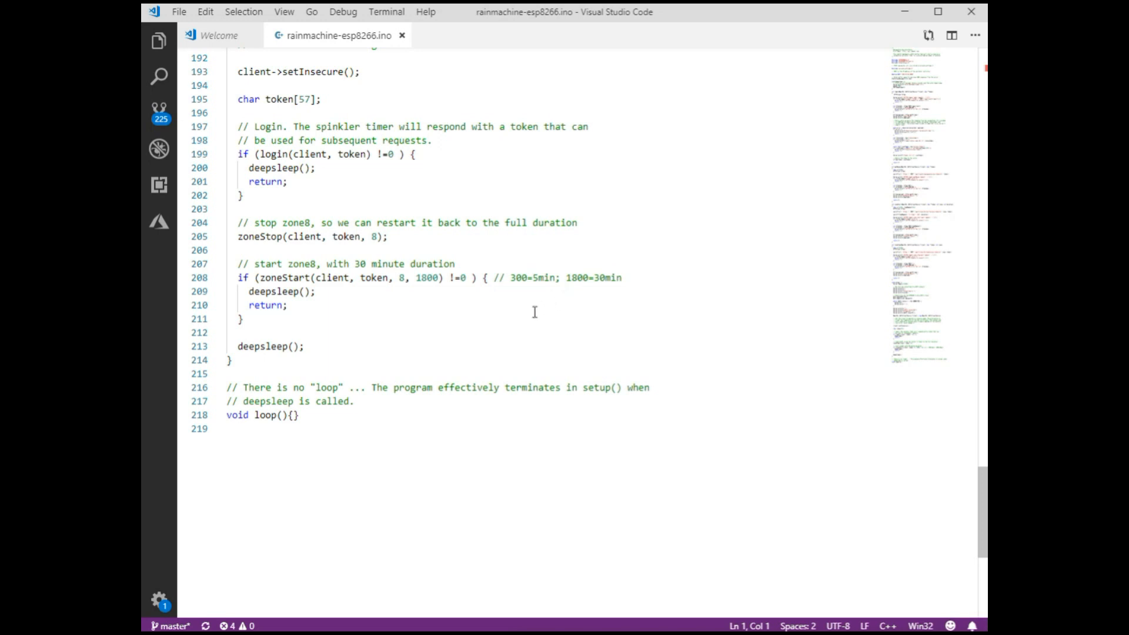
mouse_move(488, 304)
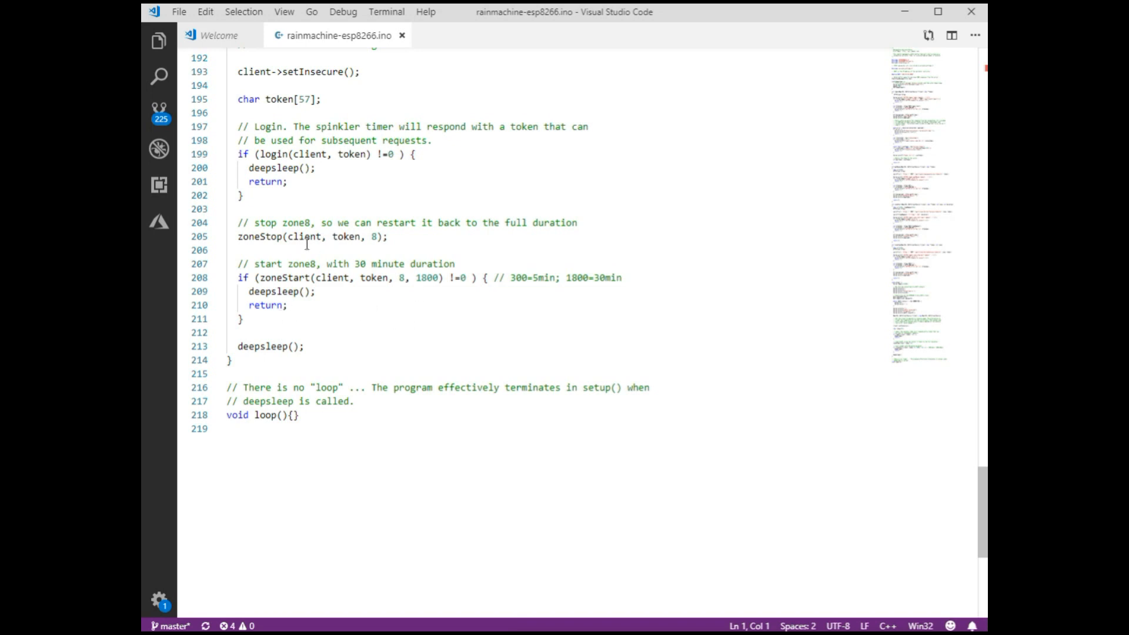
mouse_move(618, 280)
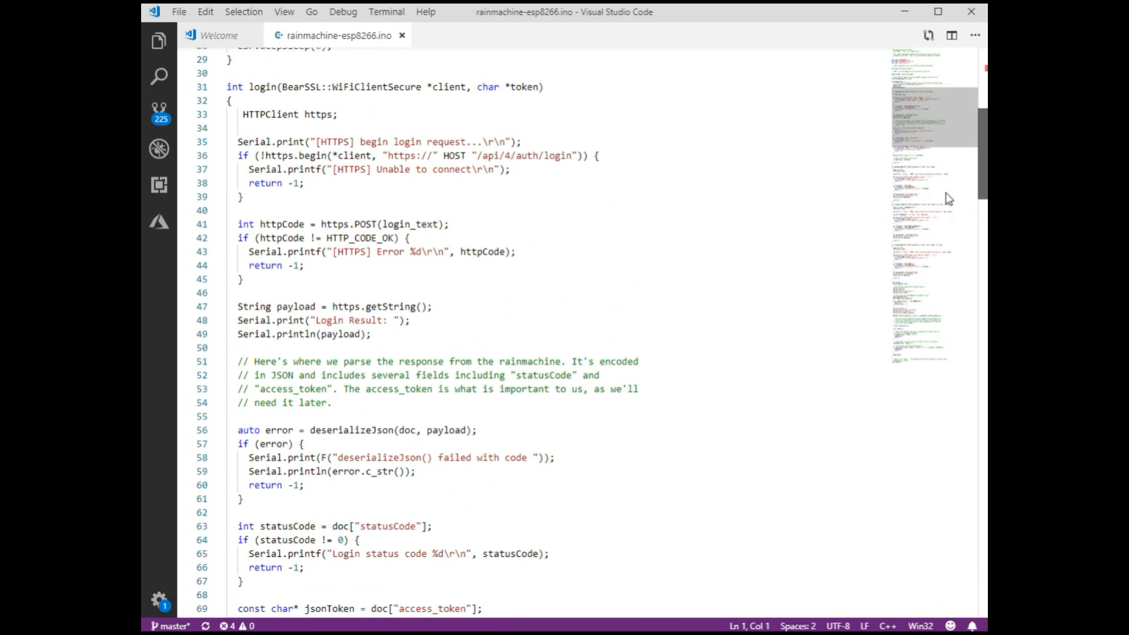
scroll(down, 3)
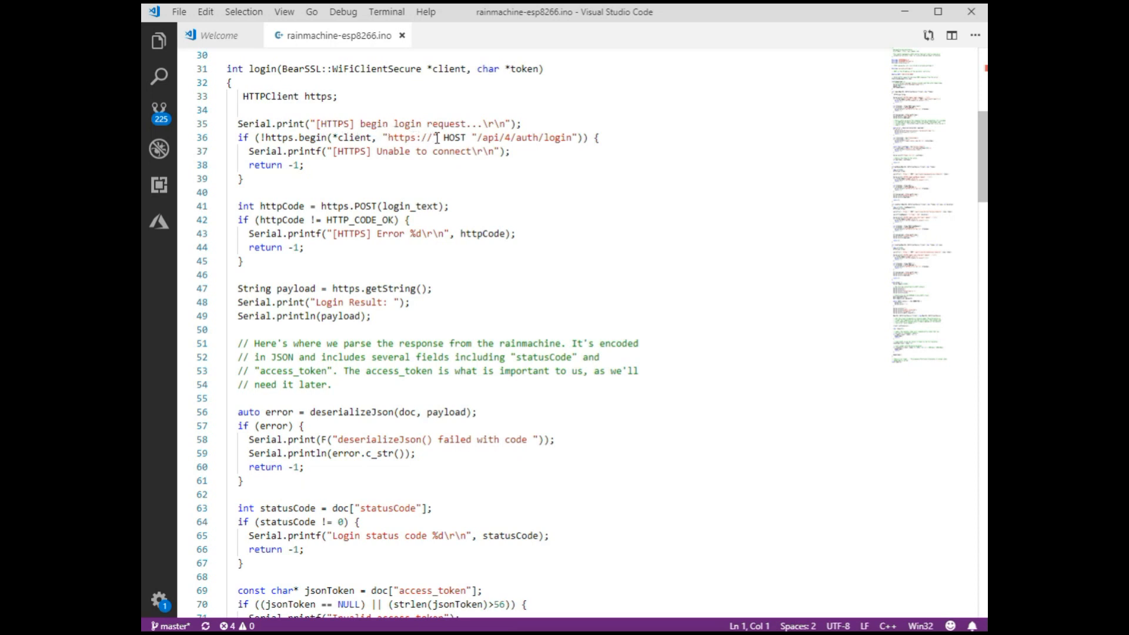
mouse_move(454, 138)
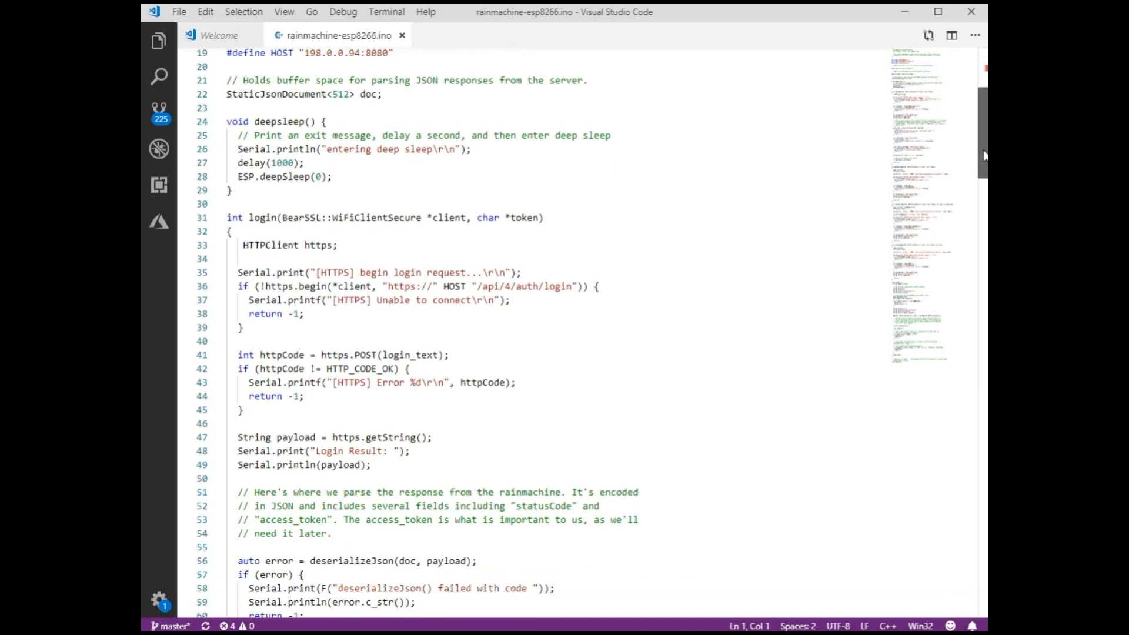
scroll(down, 3)
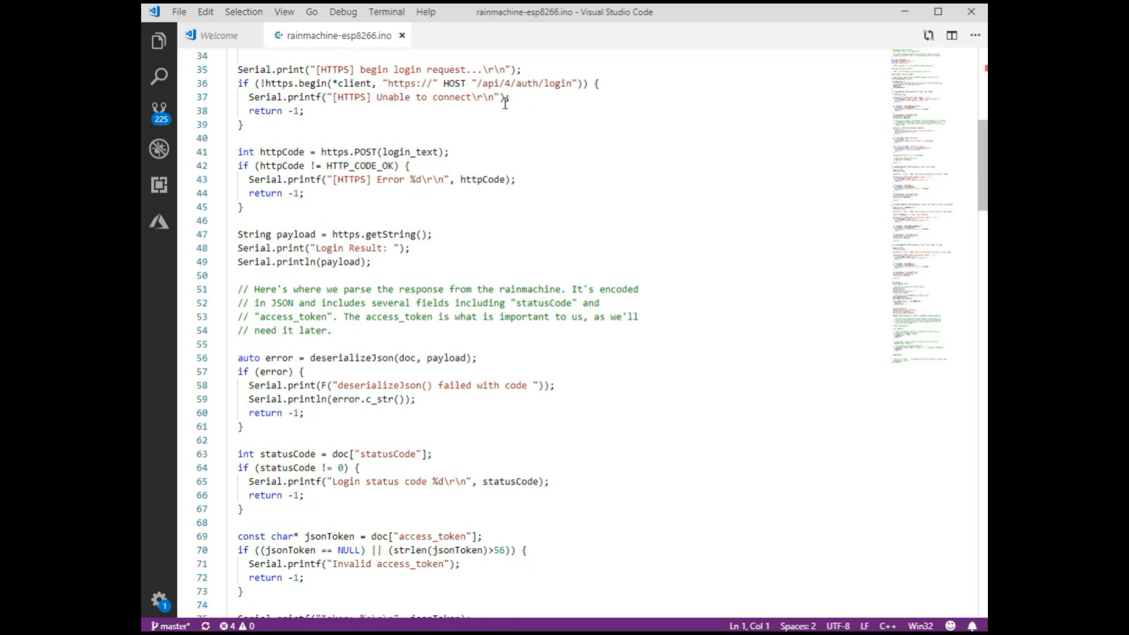
mouse_move(505, 97)
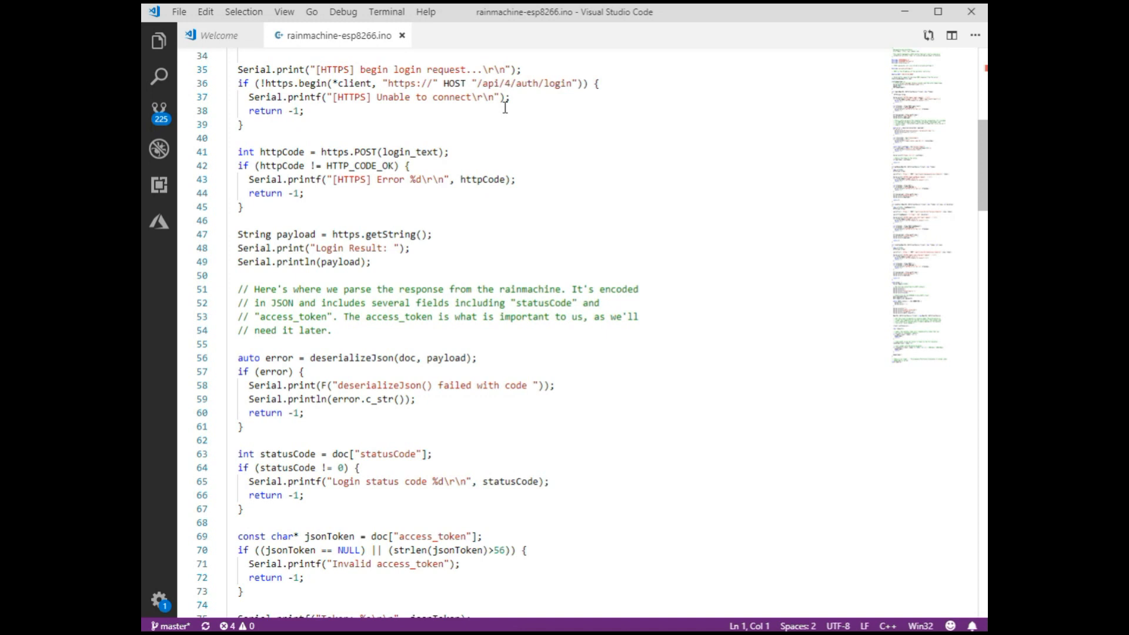
mouse_move(526, 111)
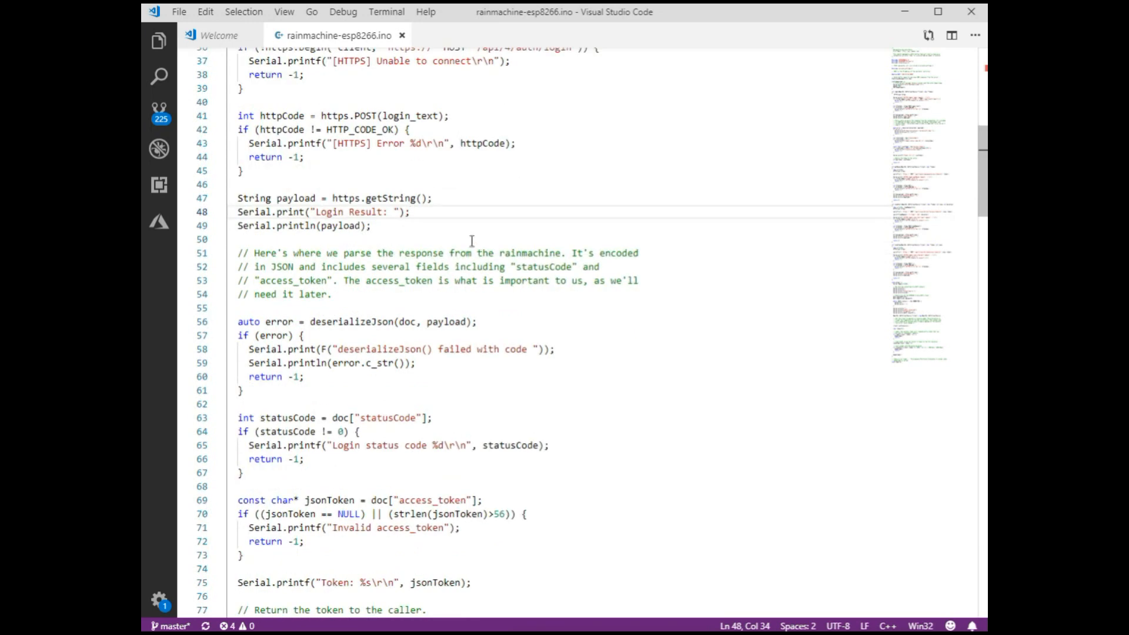
scroll(down, 3)
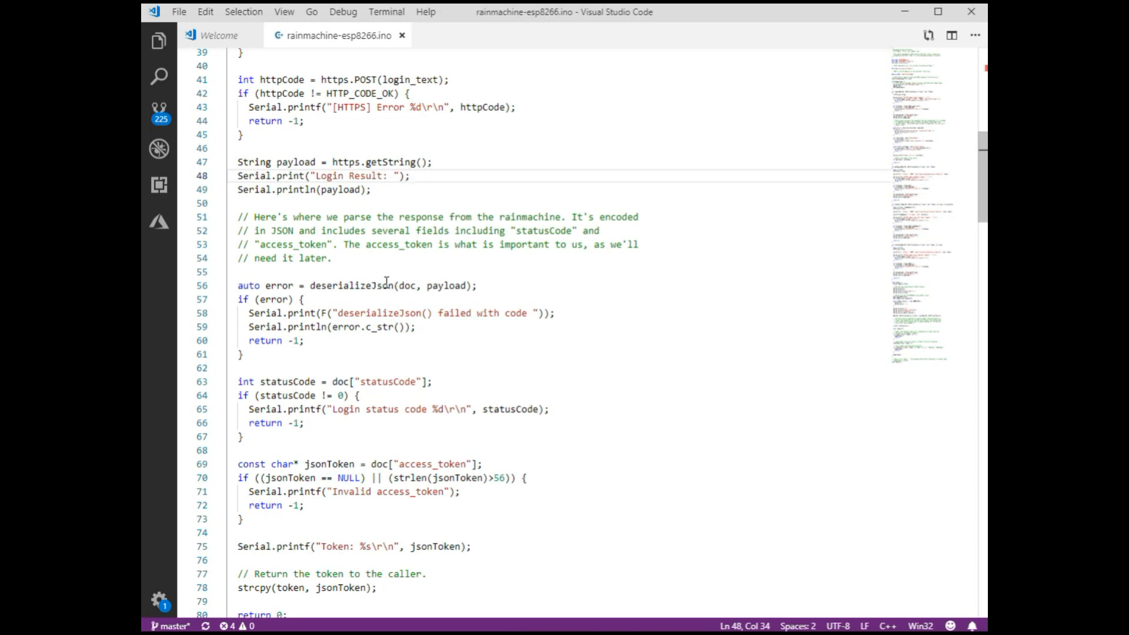
scroll(down, 3)
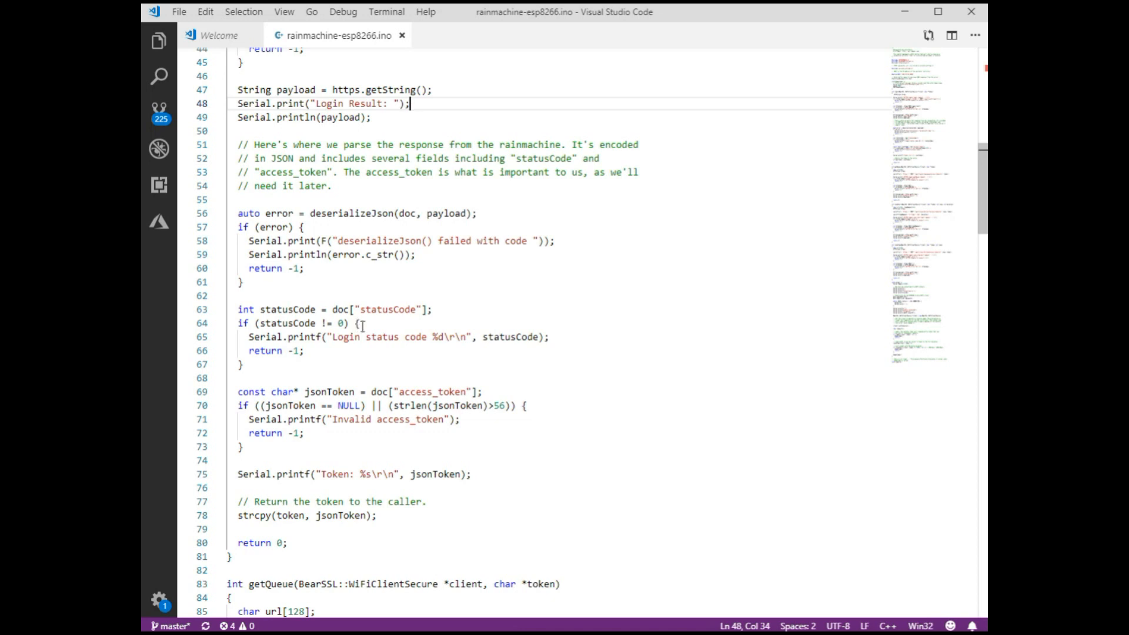
scroll(down, 3)
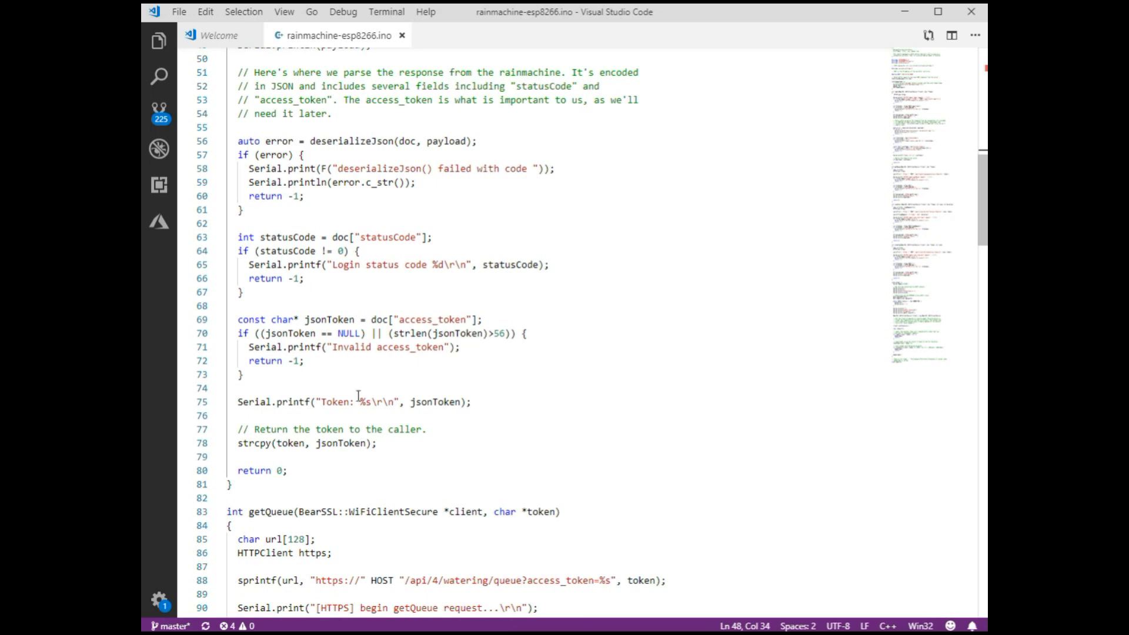
scroll(down, 3)
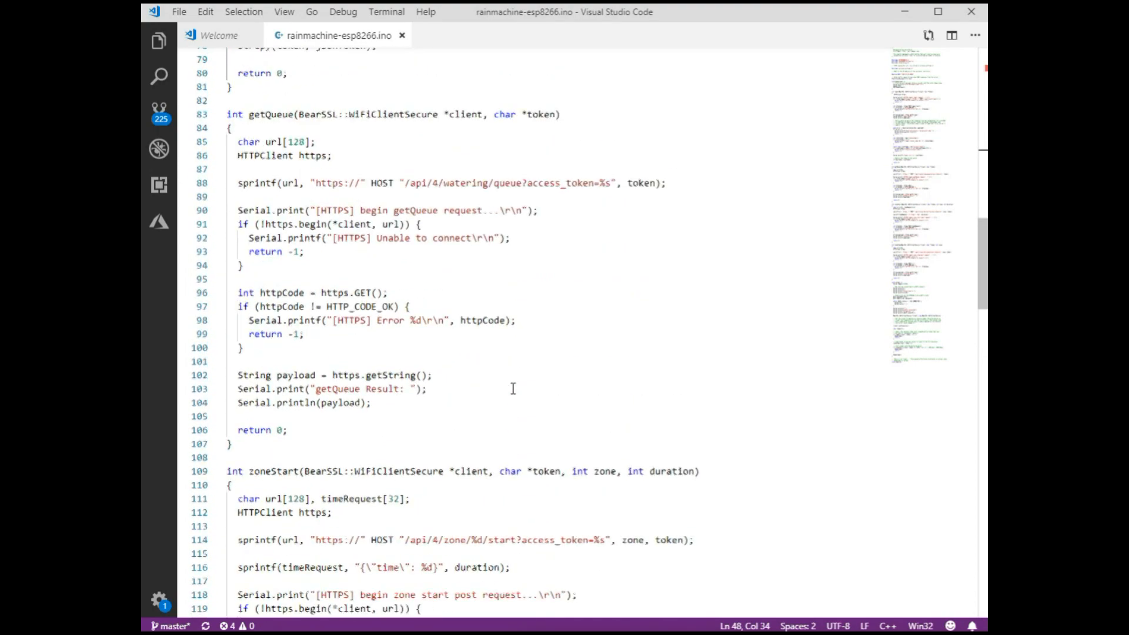
mouse_move(465, 356)
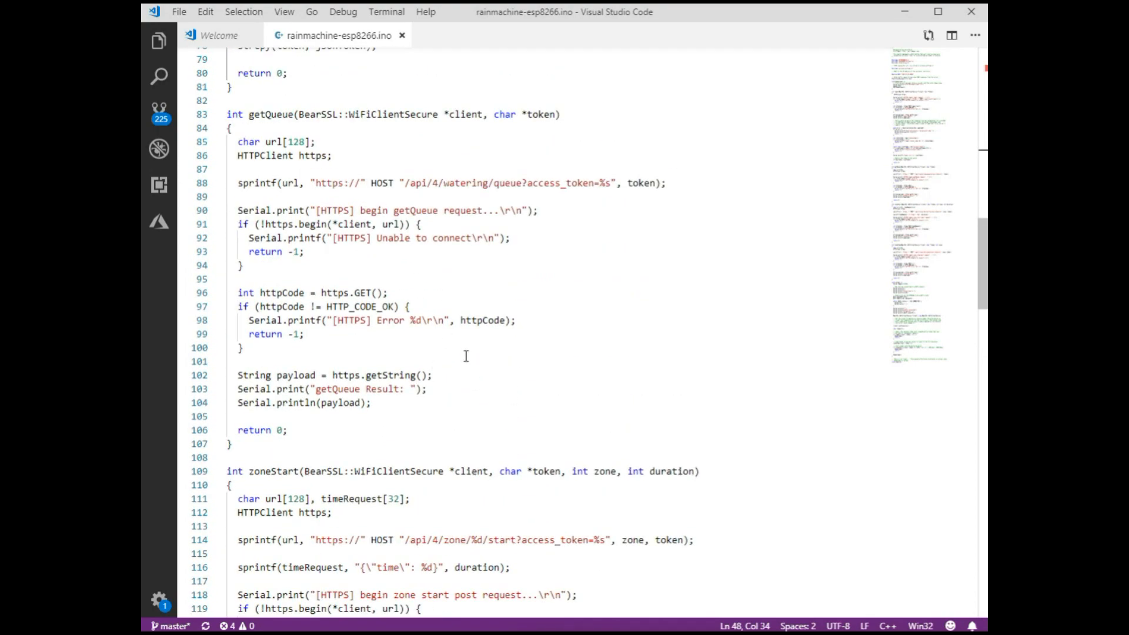
scroll(down, 3)
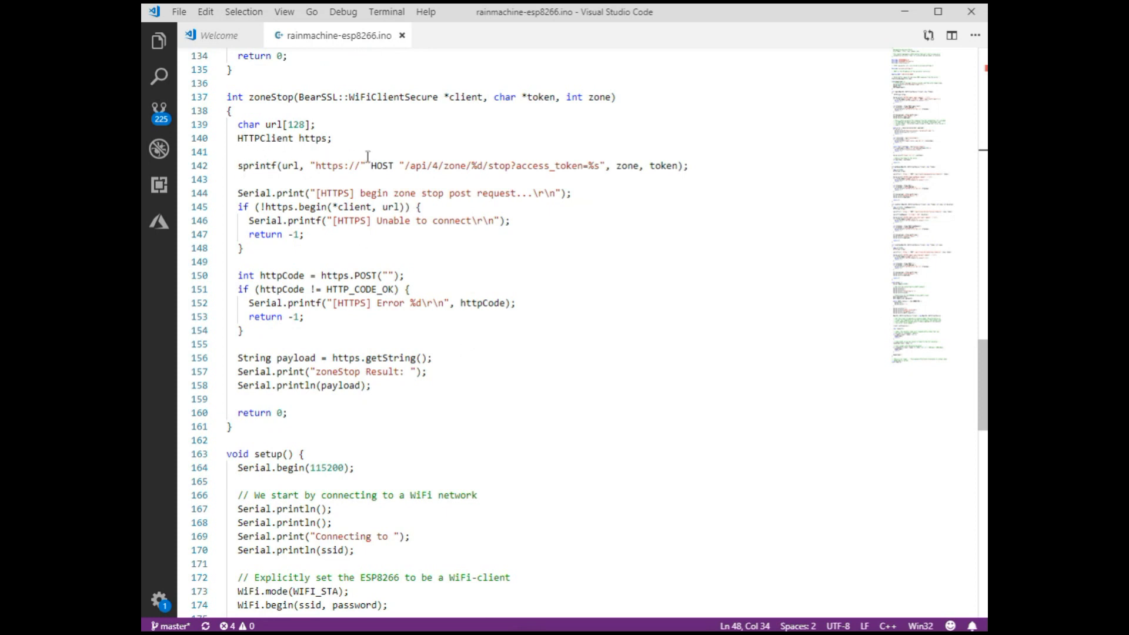
mouse_move(513, 166)
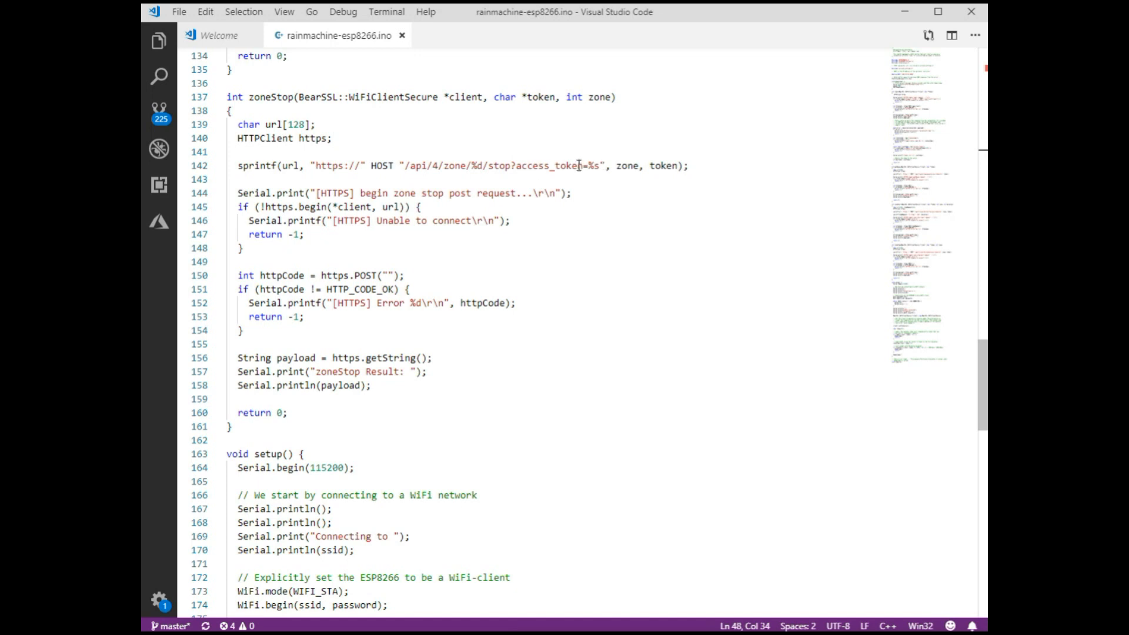
mouse_move(355, 389)
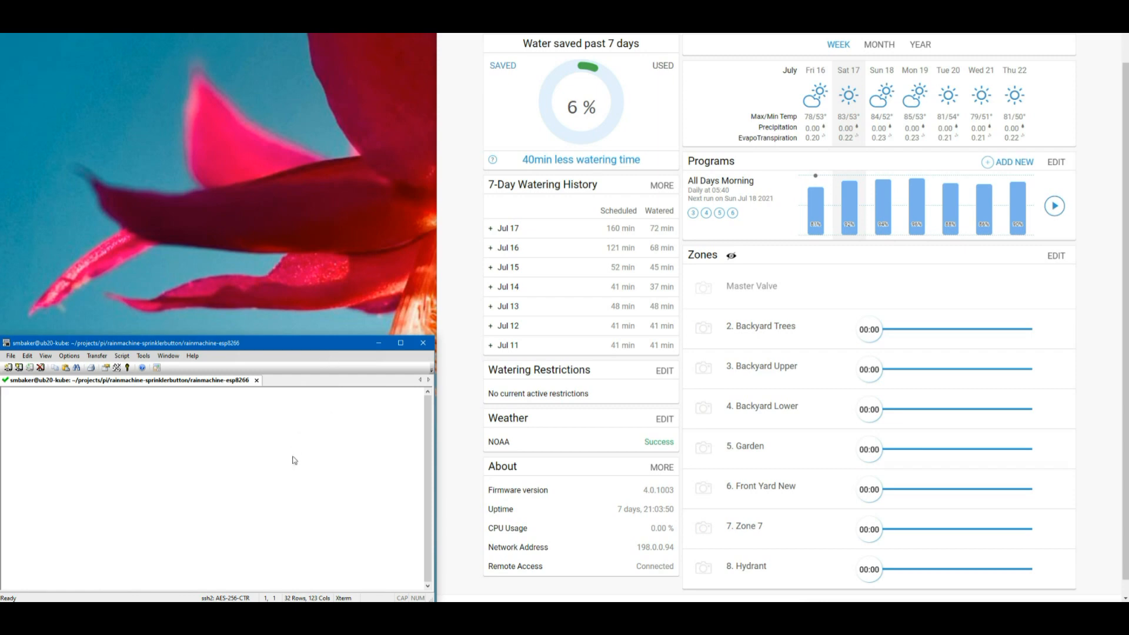
mouse_move(292, 464)
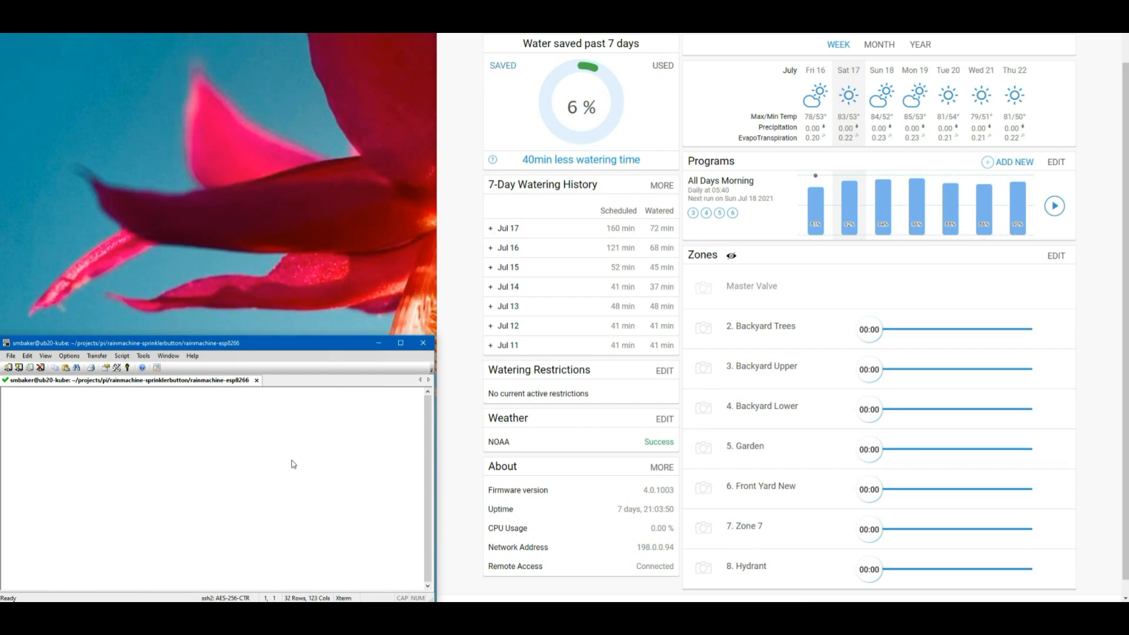